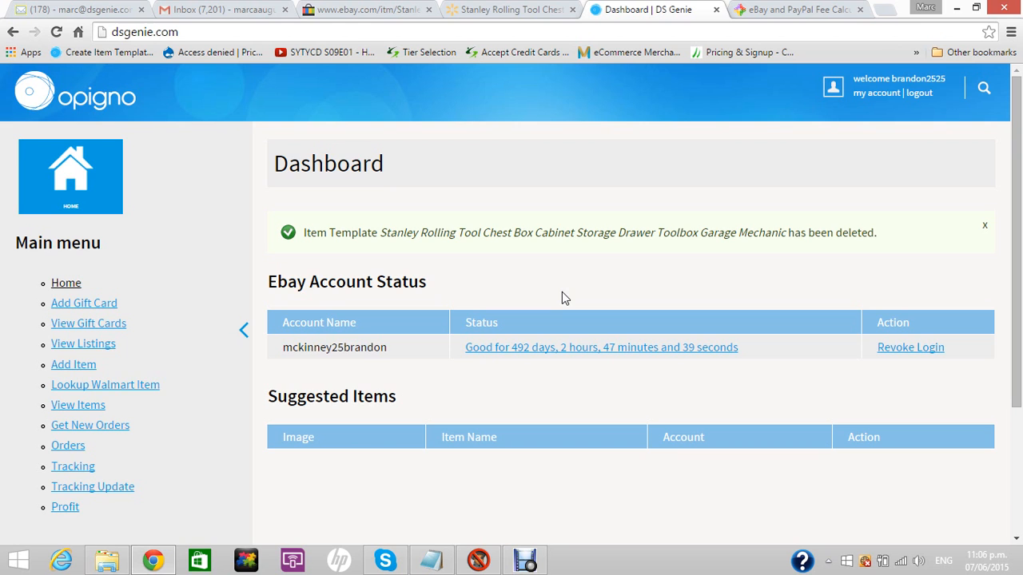
# Review the eBay and Walmart tool chest listings, then bring up the eBay/PayPal fee calculator.
pyautogui.click(363, 9)
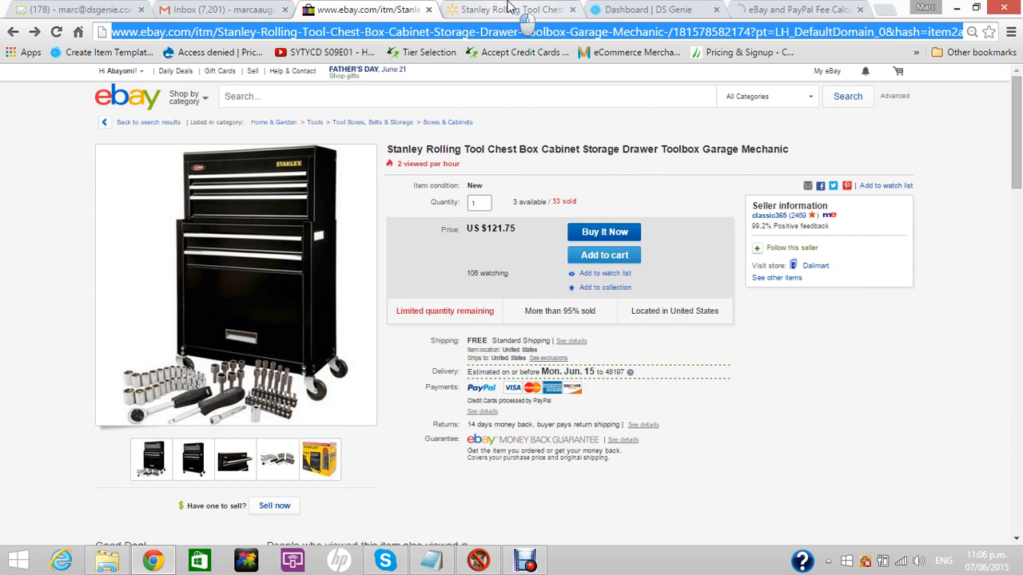
pyautogui.click(511, 10)
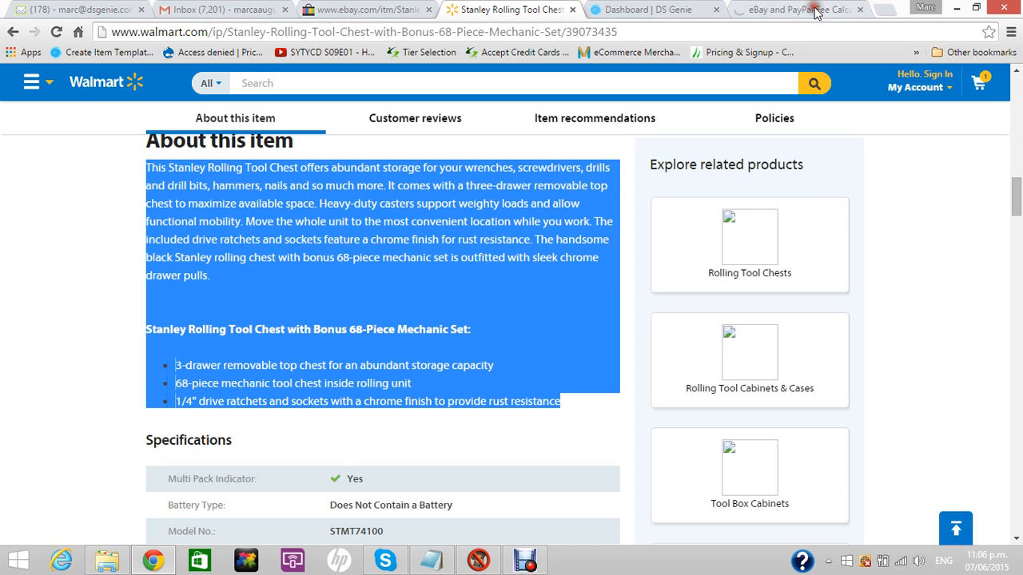
pyautogui.click(791, 8)
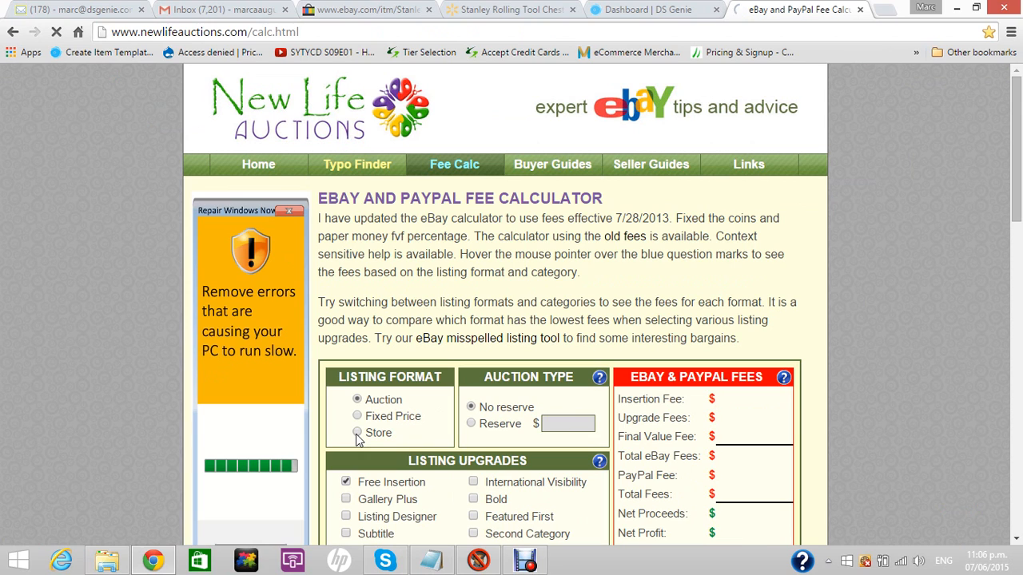
# Select Store listing format, then enter item cost 99 and Buy It Now price 121.
pyautogui.click(357, 432)
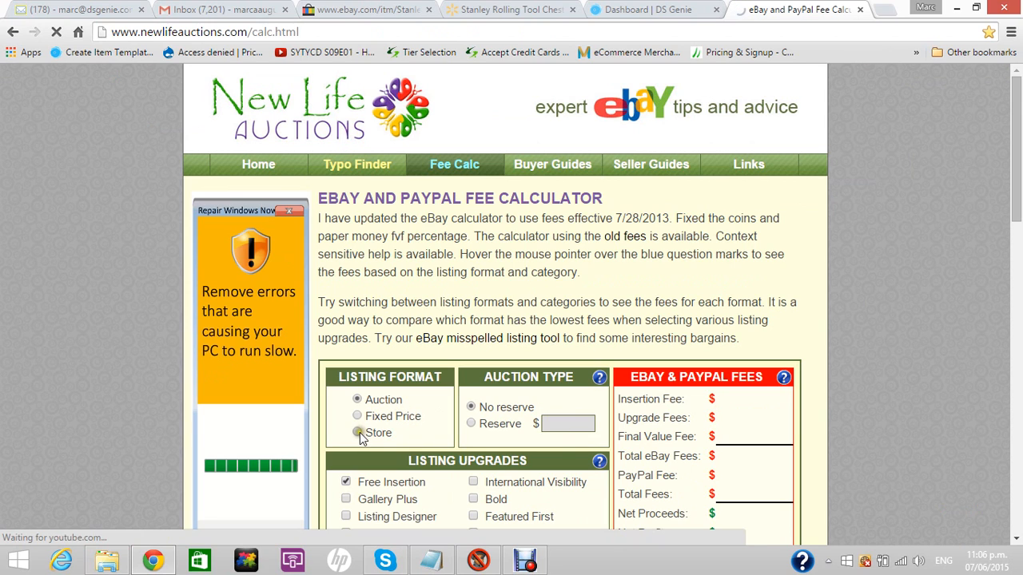
pyautogui.click(357, 432)
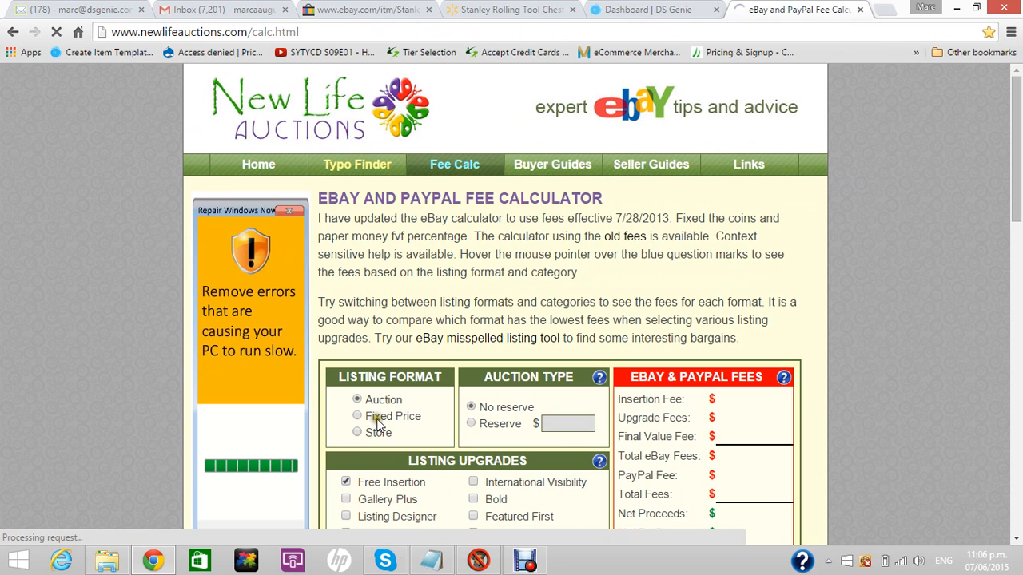
pyautogui.click(357, 432)
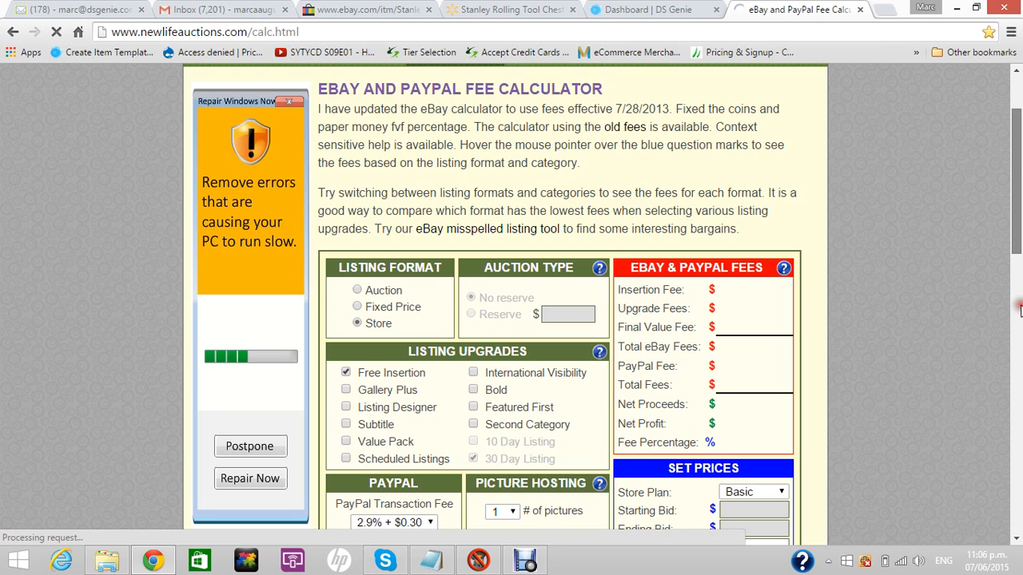
pyautogui.scroll(-3)
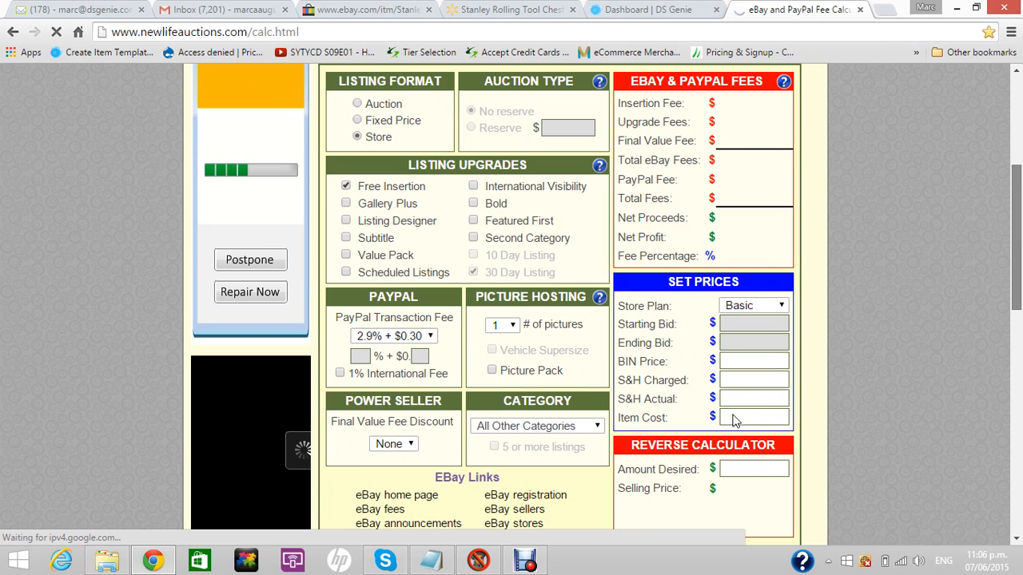
pyautogui.click(753, 416)
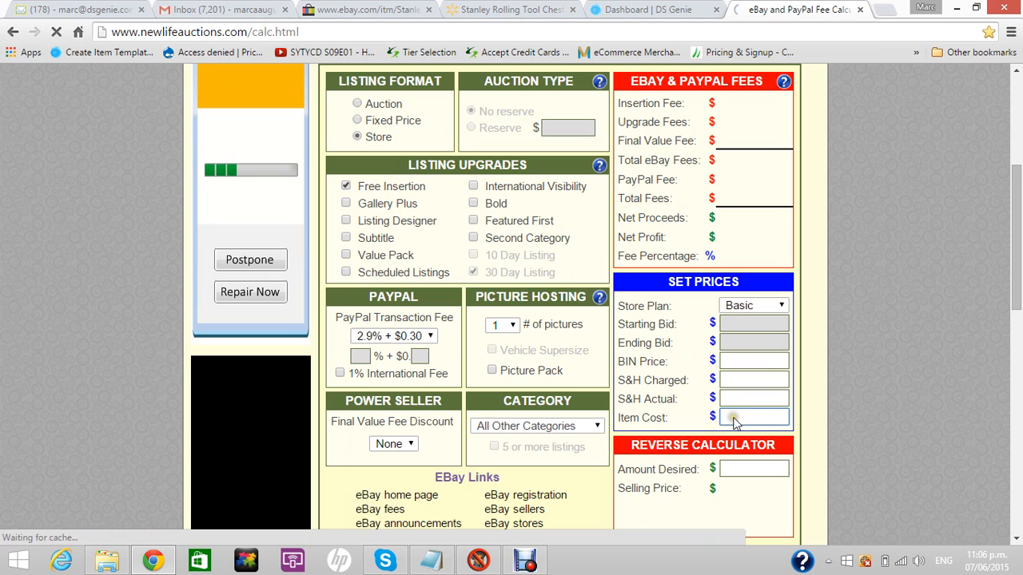
pyautogui.write('99')
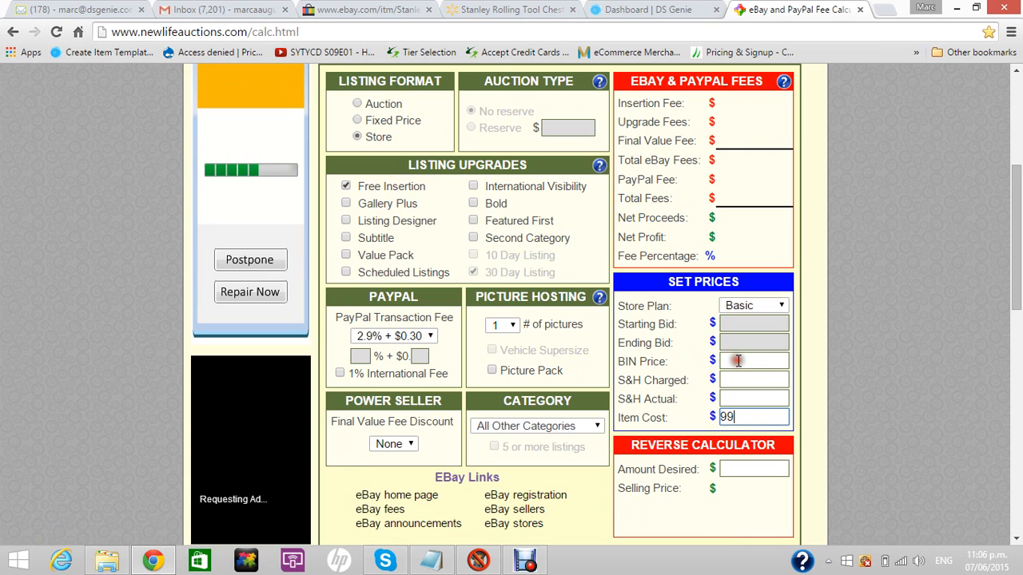
pyautogui.moveTo(751, 375)
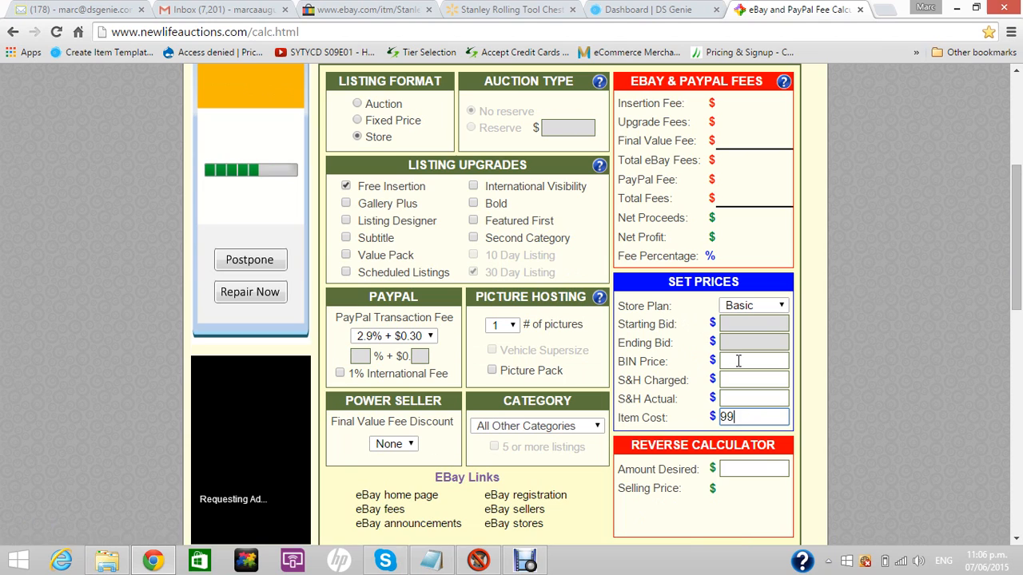
pyautogui.write('121')
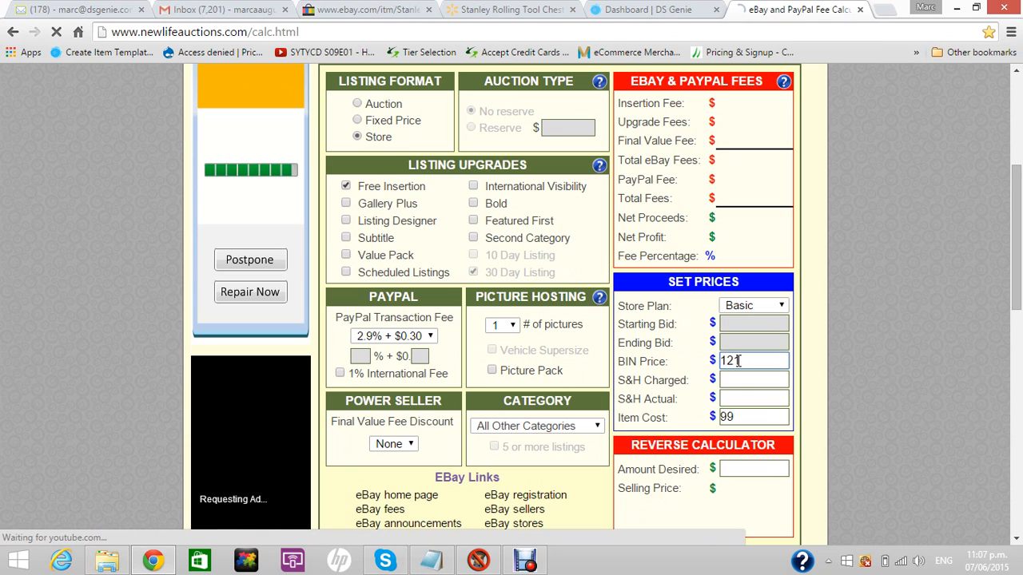
pyautogui.write('1')
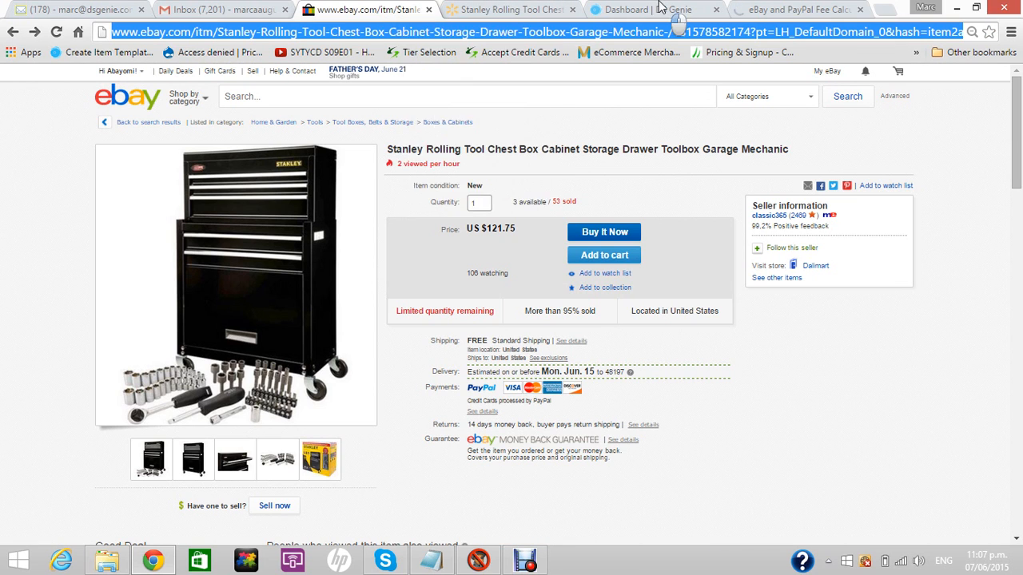
# On the DS Genie Dashboard, choose Add Item to bring up a blank Create Item Template.
pyautogui.click(627, 10)
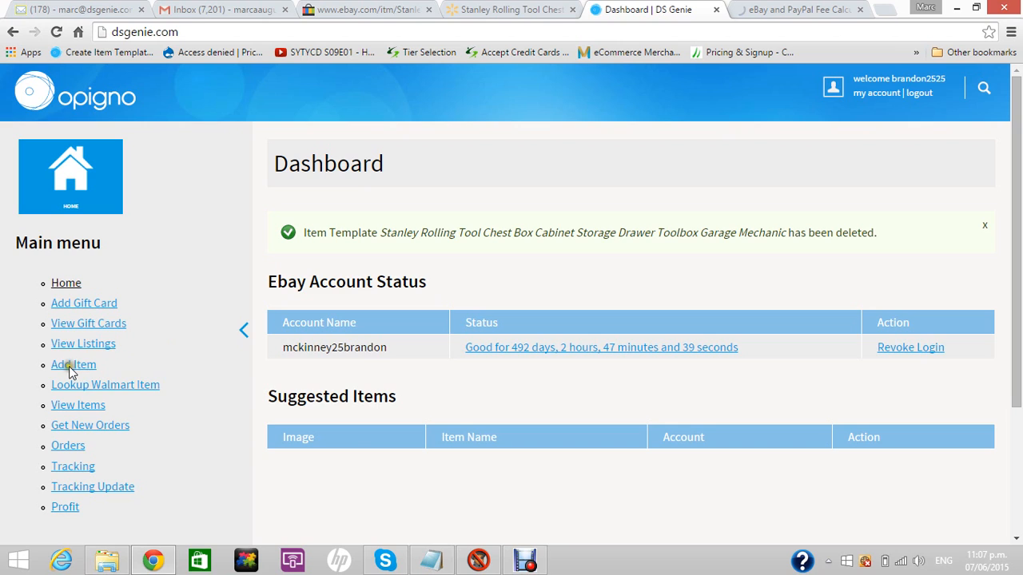
pyautogui.click(73, 364)
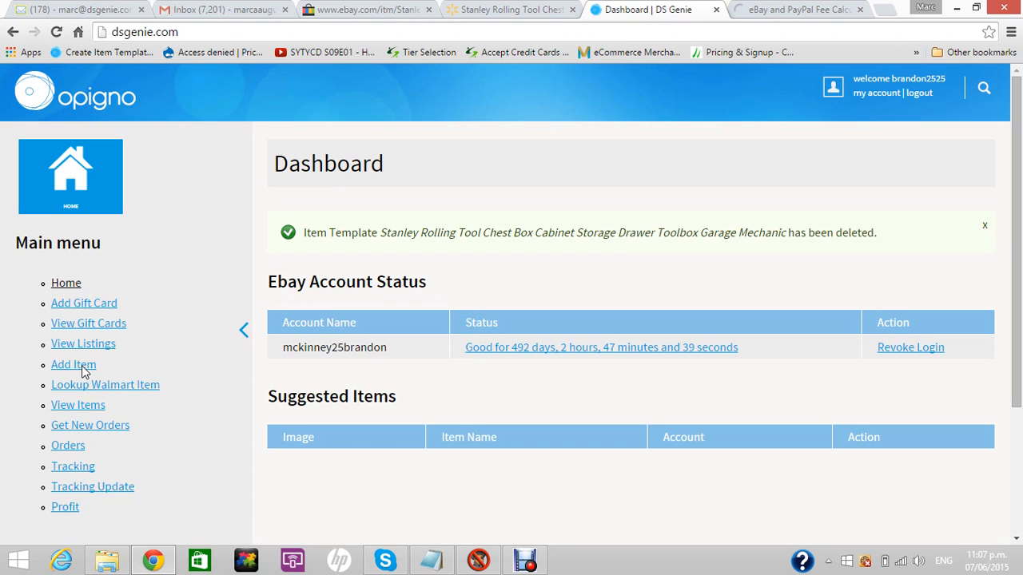
pyautogui.click(73, 364)
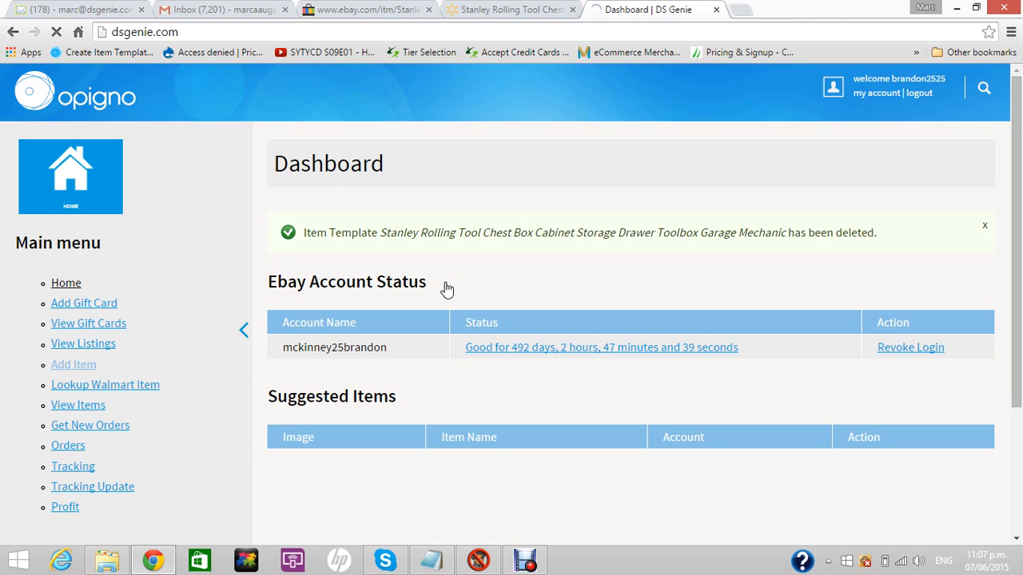
pyautogui.click(72, 365)
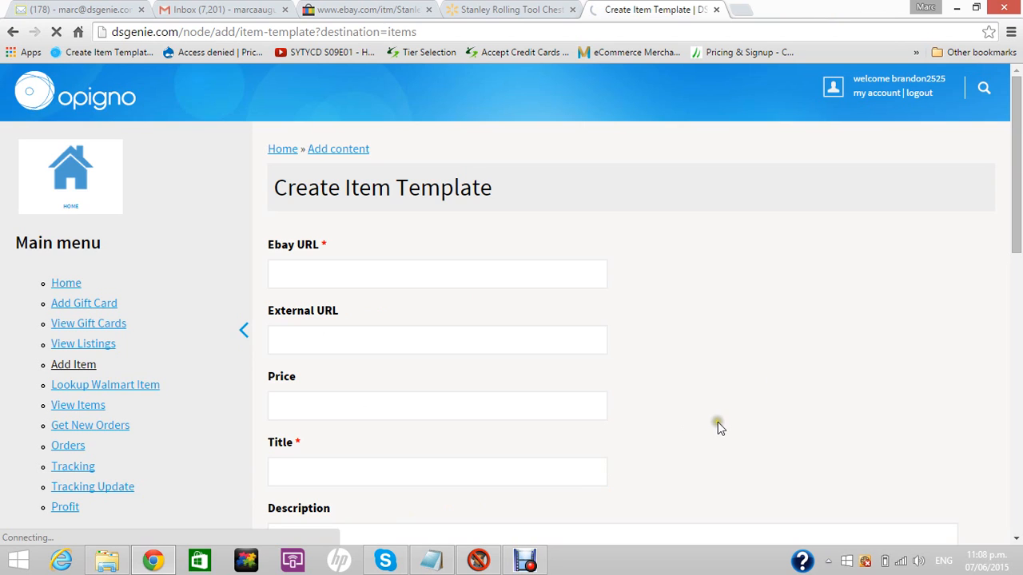
pyautogui.moveTo(719, 427)
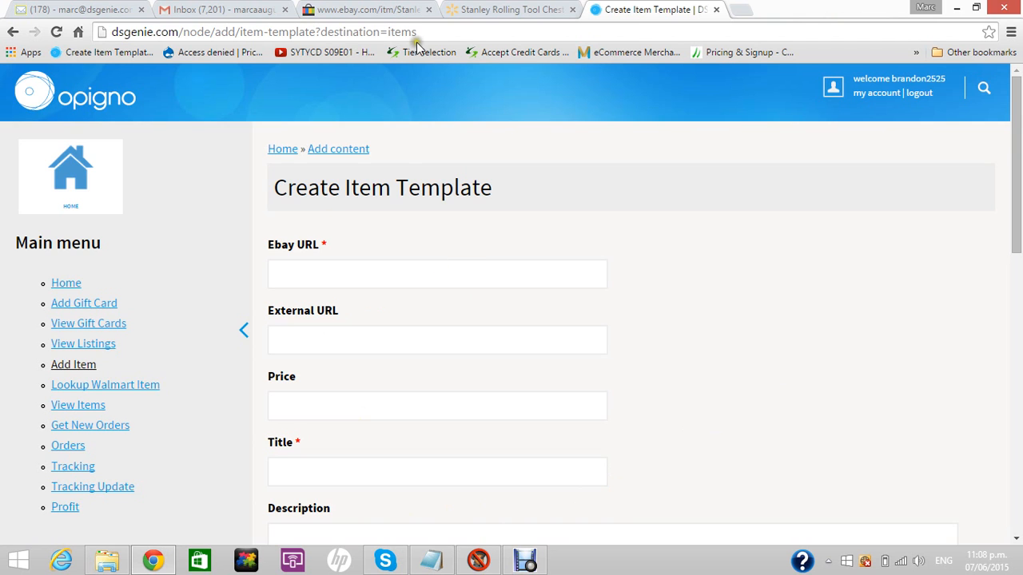
pyautogui.rightClick(224, 32)
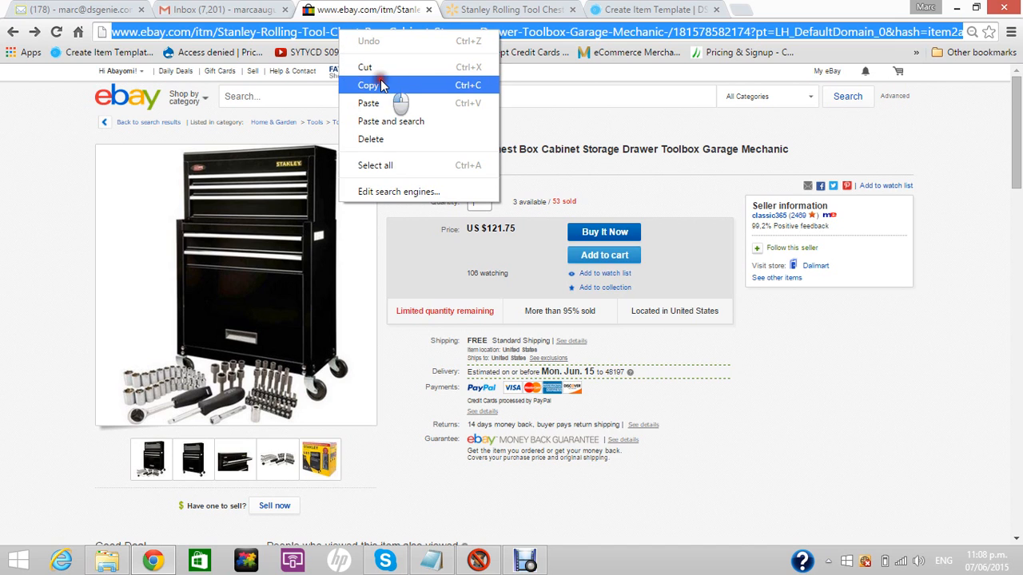
pyautogui.click(647, 9)
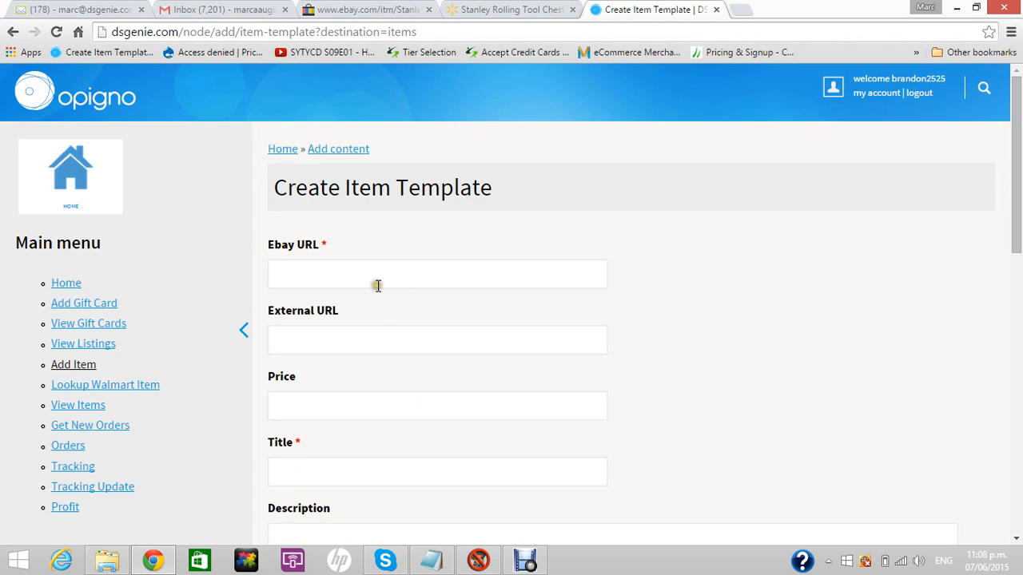
pyautogui.write('/181578582174?pt=LH_DefaultDomain_0&hash=item2a46ed489e')
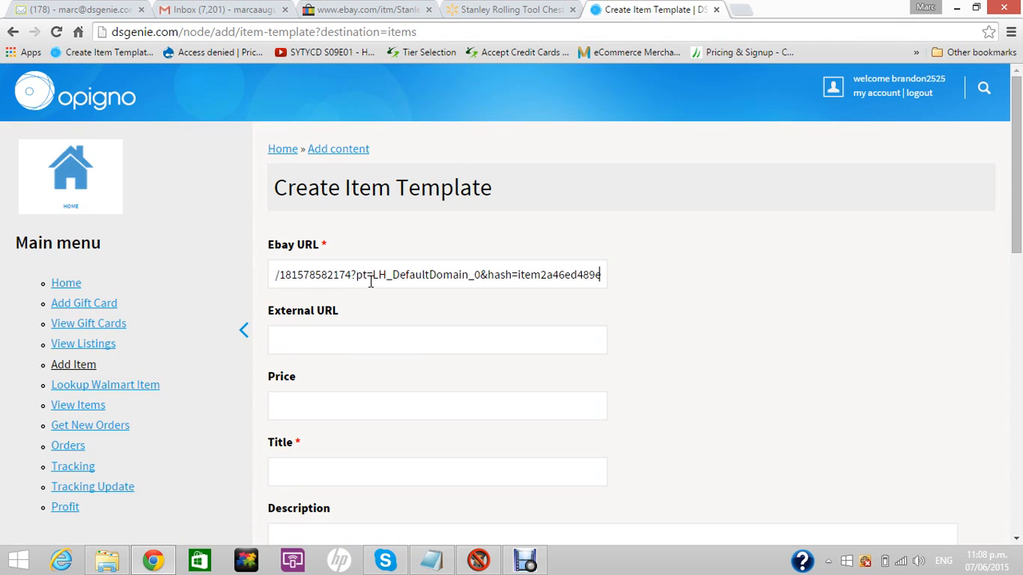
# Paste the Walmart Stanley Rolling Tool Chest product URL into External URL and enter price 120.
pyautogui.click(512, 9)
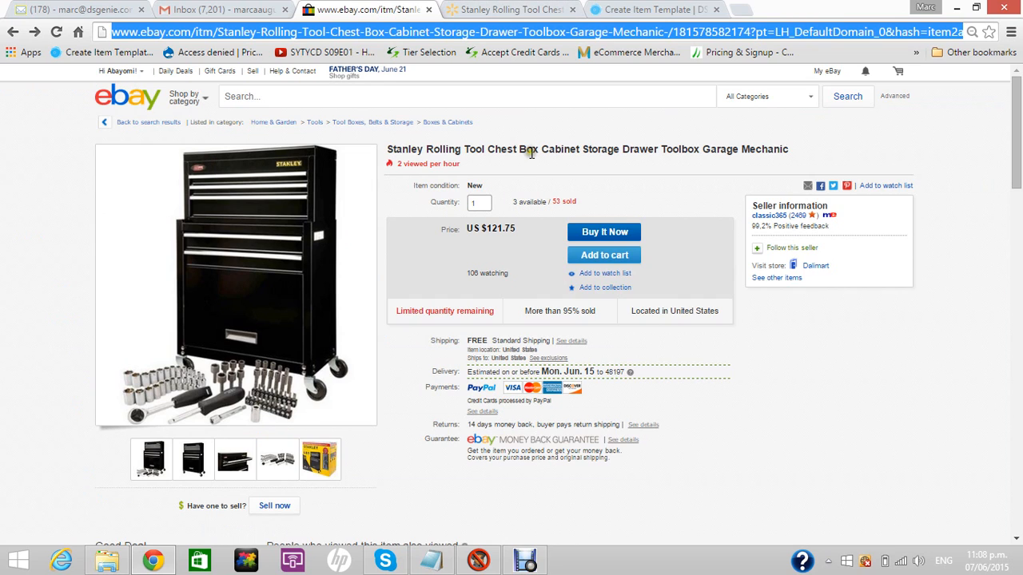
pyautogui.moveTo(376, 122)
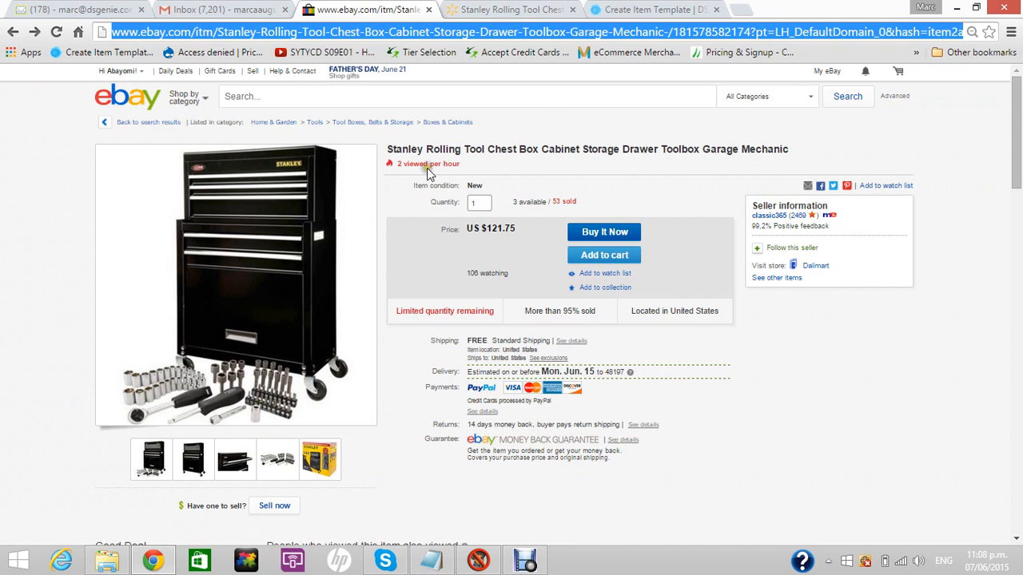
pyautogui.moveTo(407, 121)
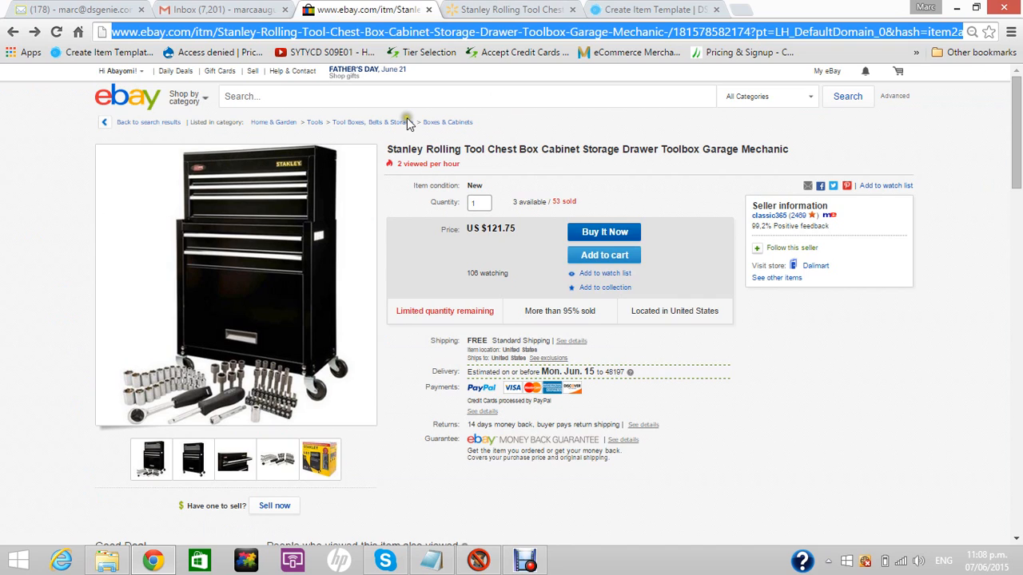
pyautogui.moveTo(571, 201)
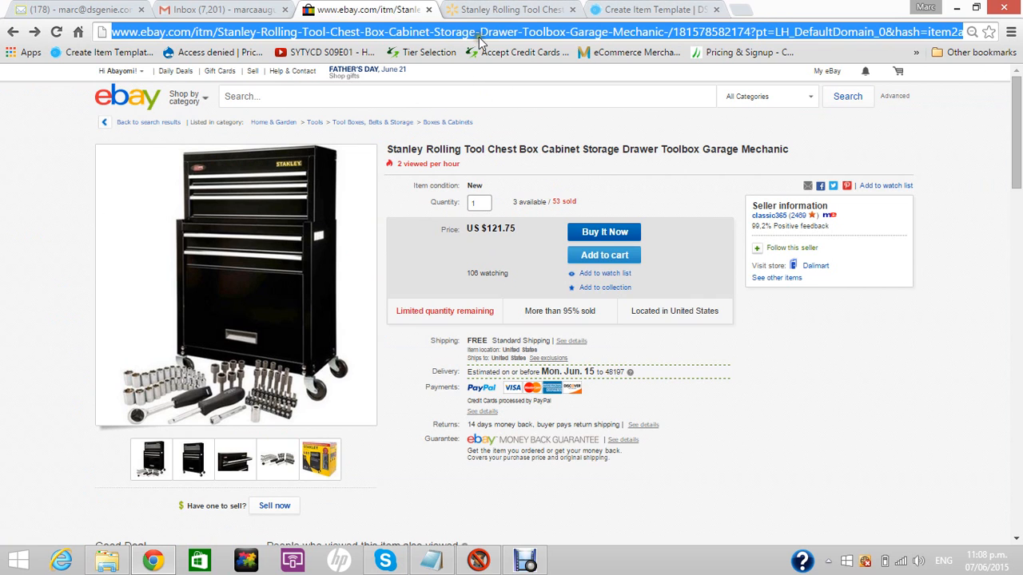
pyautogui.click(509, 9)
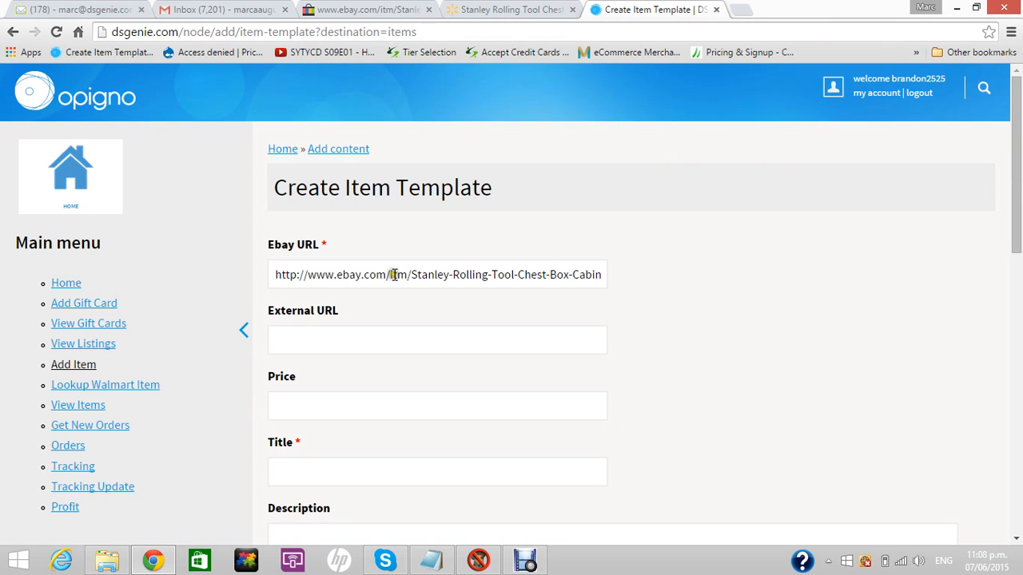
pyautogui.write('Rolling-Tool-Chest-with-Bonus-68-Piece-Mechanic-Set/39073435')
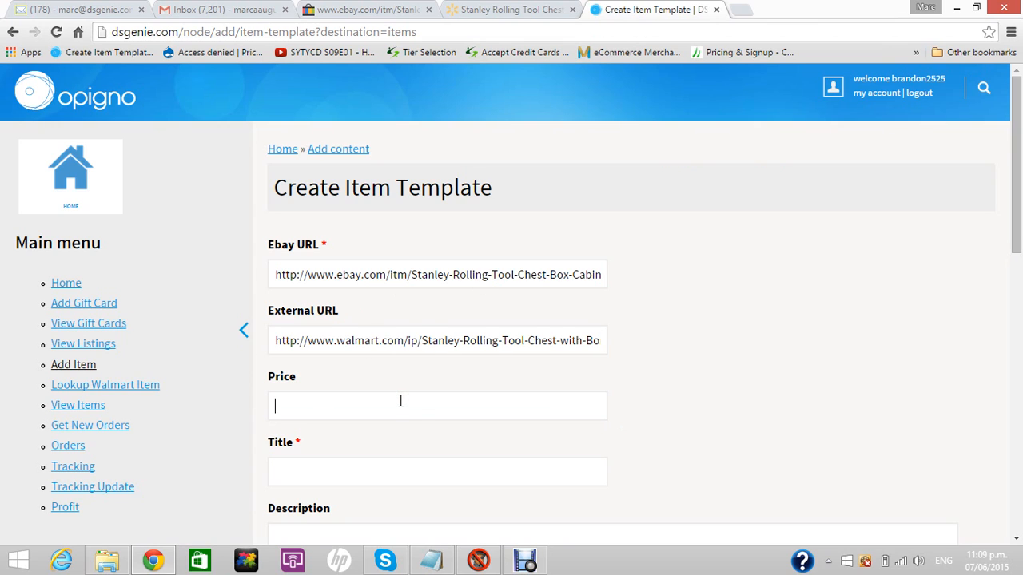
pyautogui.write('120.97')
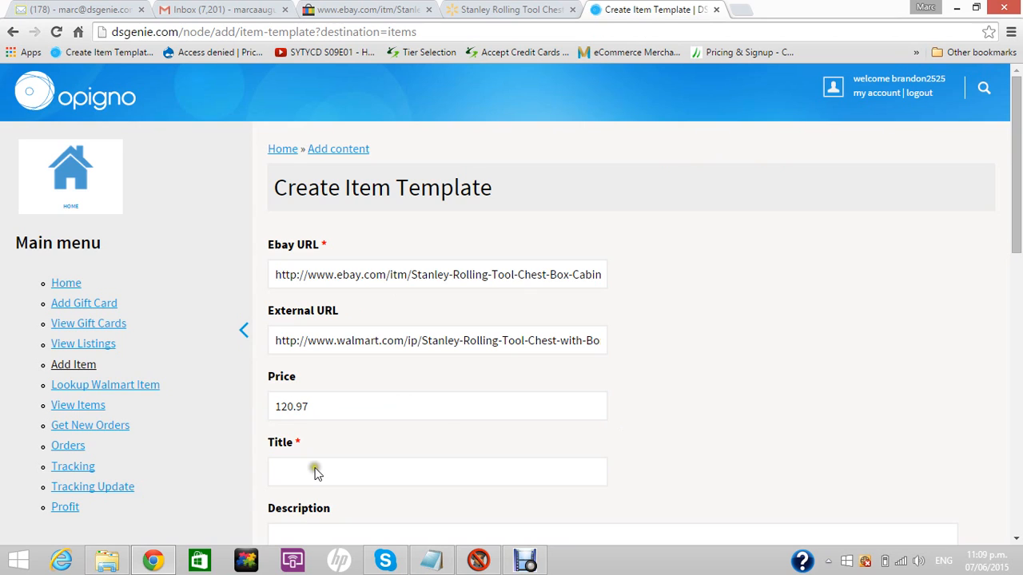
pyautogui.moveTo(402, 454)
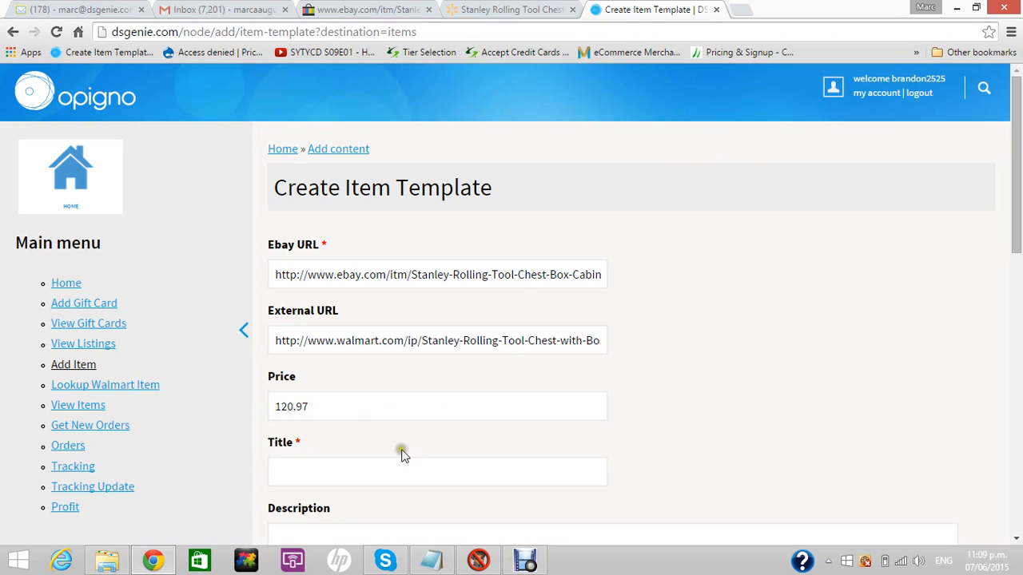
# Enter a placeholder title of 1 in the item template.
pyautogui.click(295, 471)
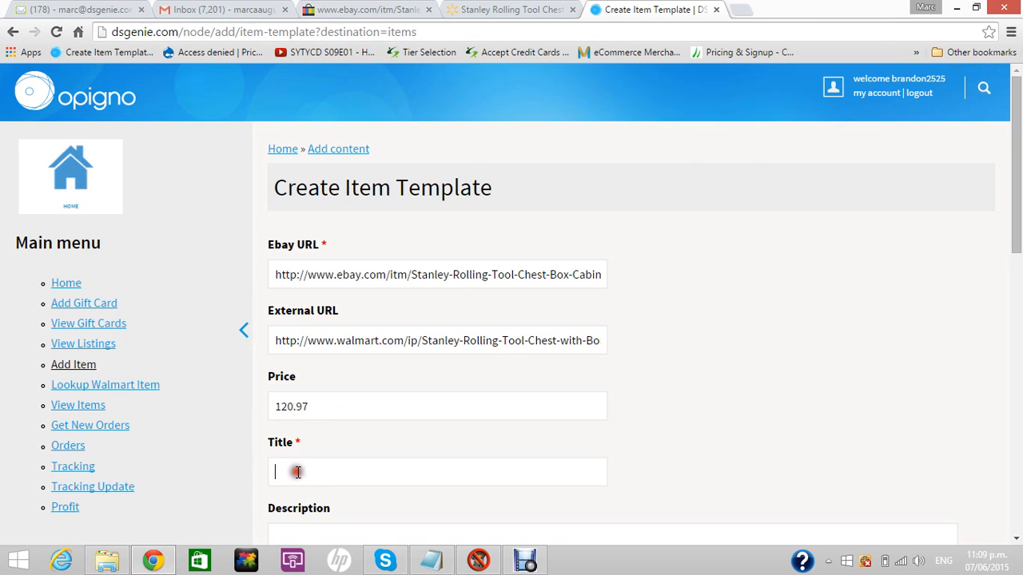
pyautogui.write('1')
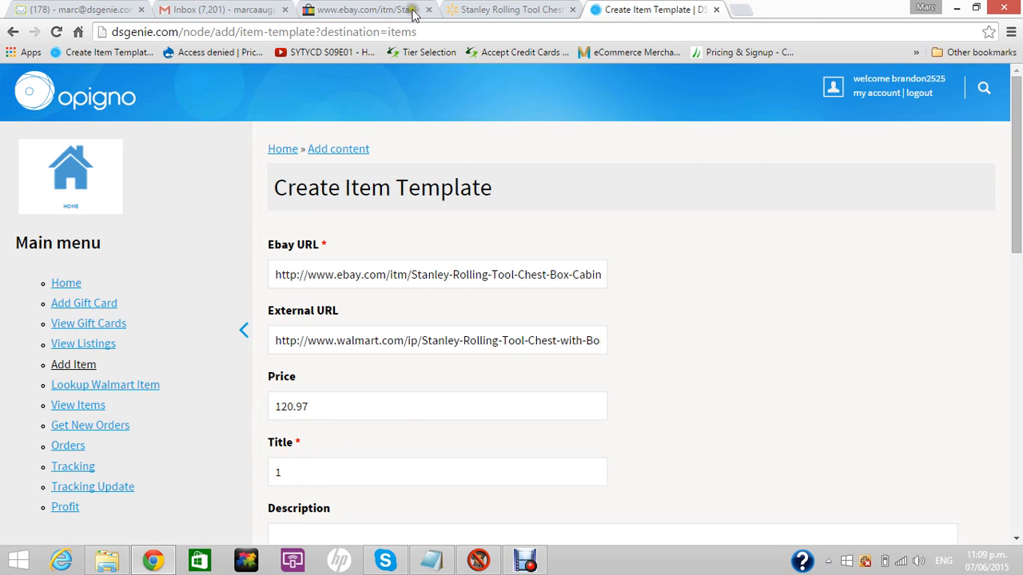
pyautogui.scroll(-3)
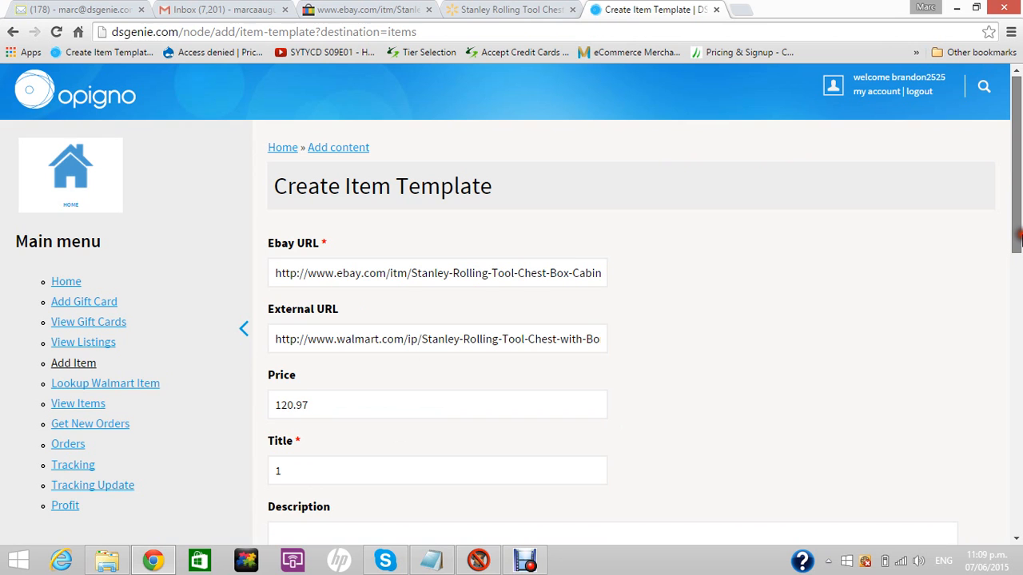
# Fill Description with the Walmart tool chest's 'About this item' product text.
pyautogui.click(507, 9)
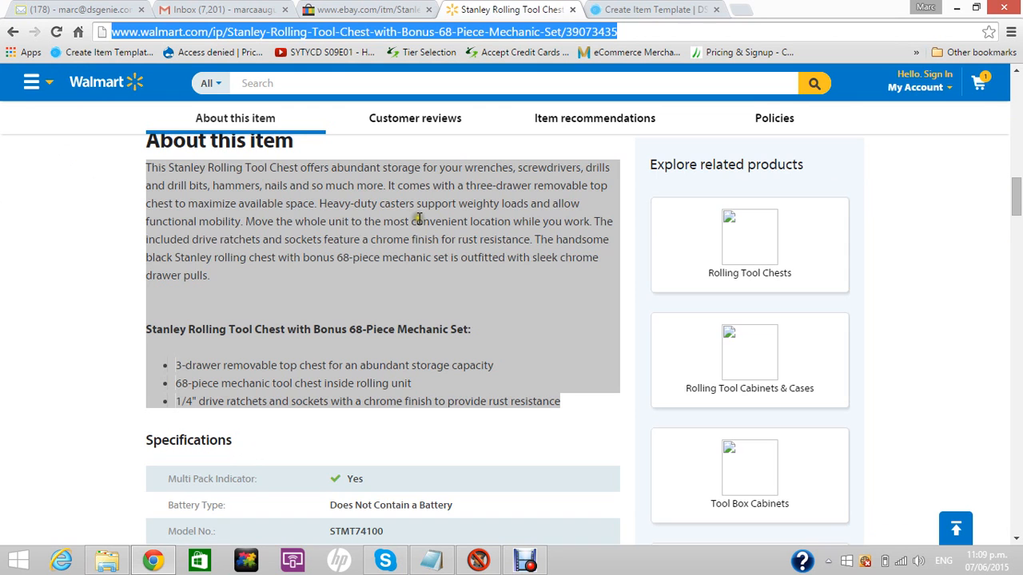
pyautogui.moveTo(146, 166); pyautogui.dragTo(562, 401)
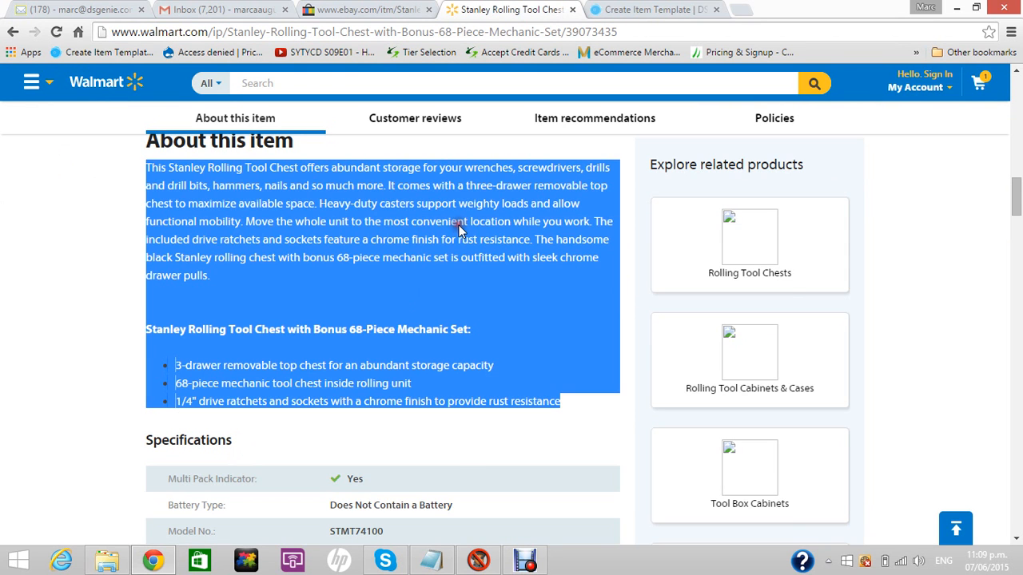
pyautogui.click(647, 9)
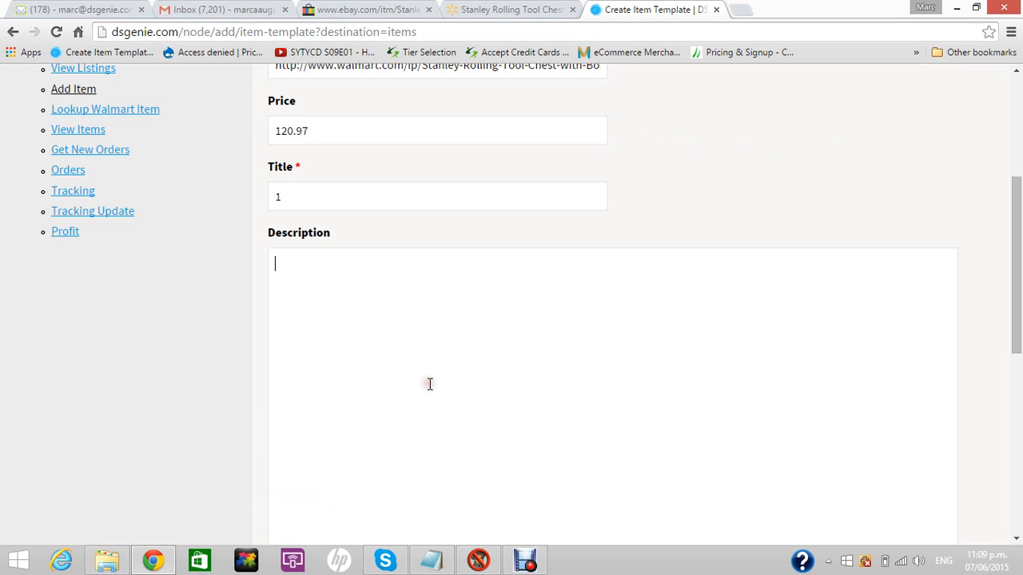
pyautogui.write('http://www.walmart.com/ip/Stanley-Rolling-Tool-Chest-with-Bonus-68-Piece-Mechanic-Set/39073435')
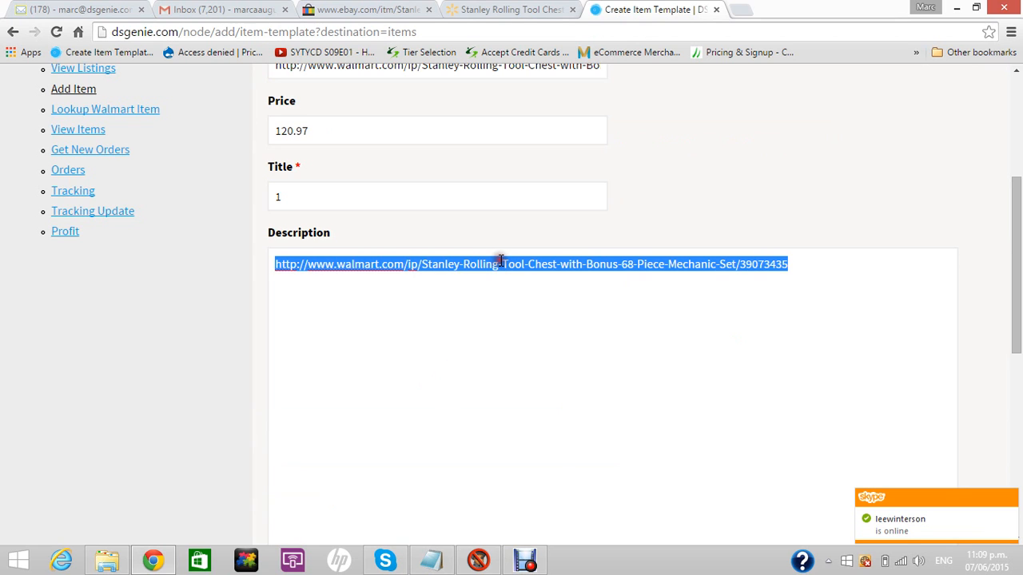
pyautogui.press('Delete')
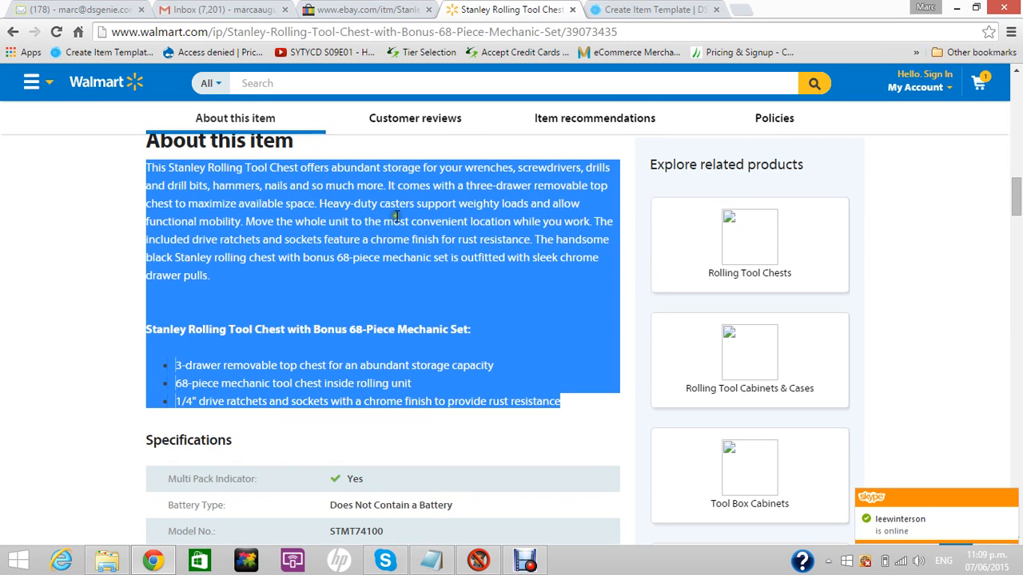
pyautogui.rightClick(397, 216)
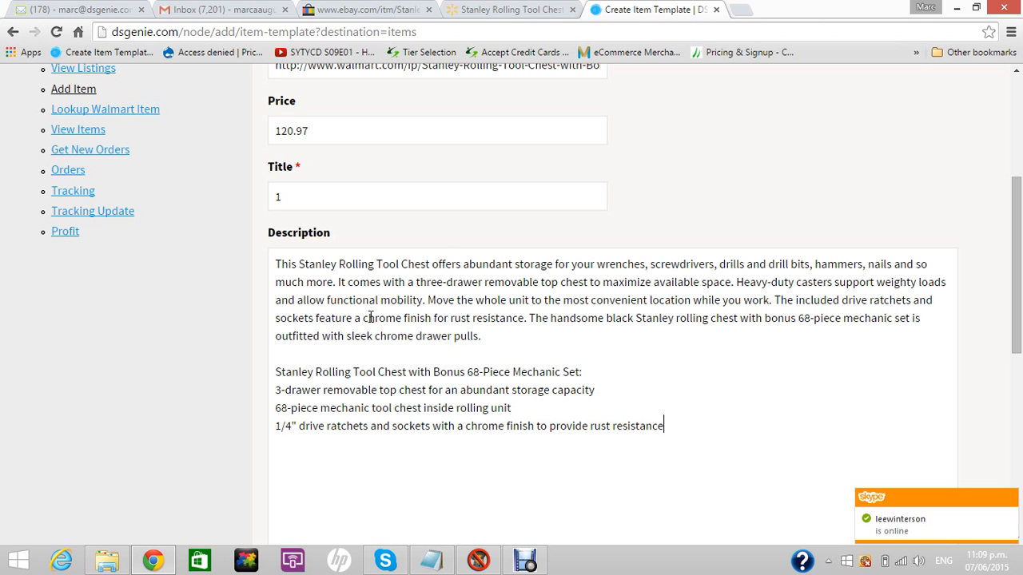
pyautogui.scroll(-3)
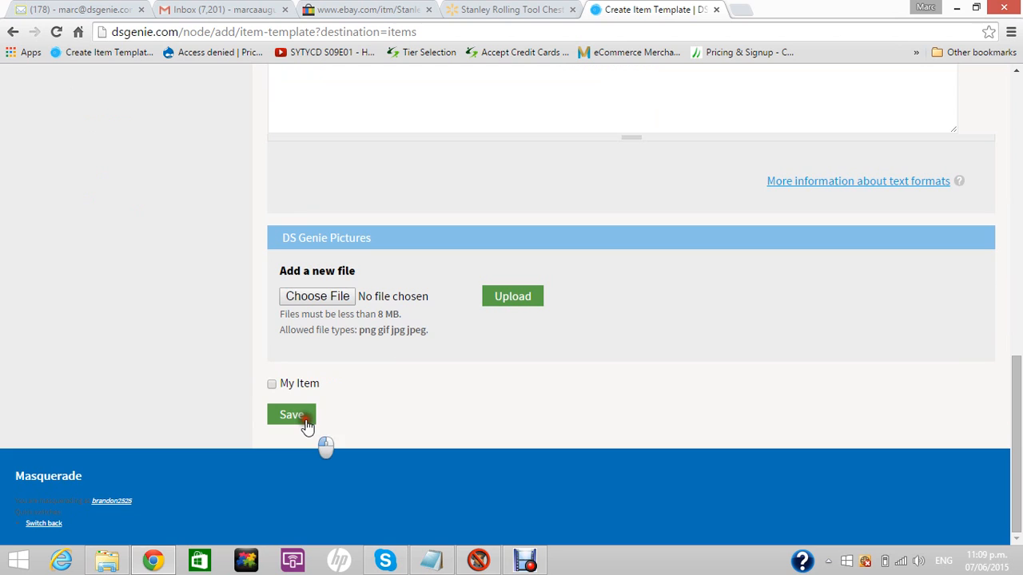
# Save the Create Item Template form repeatedly until the Items page lists the tool chest.
pyautogui.click(291, 413)
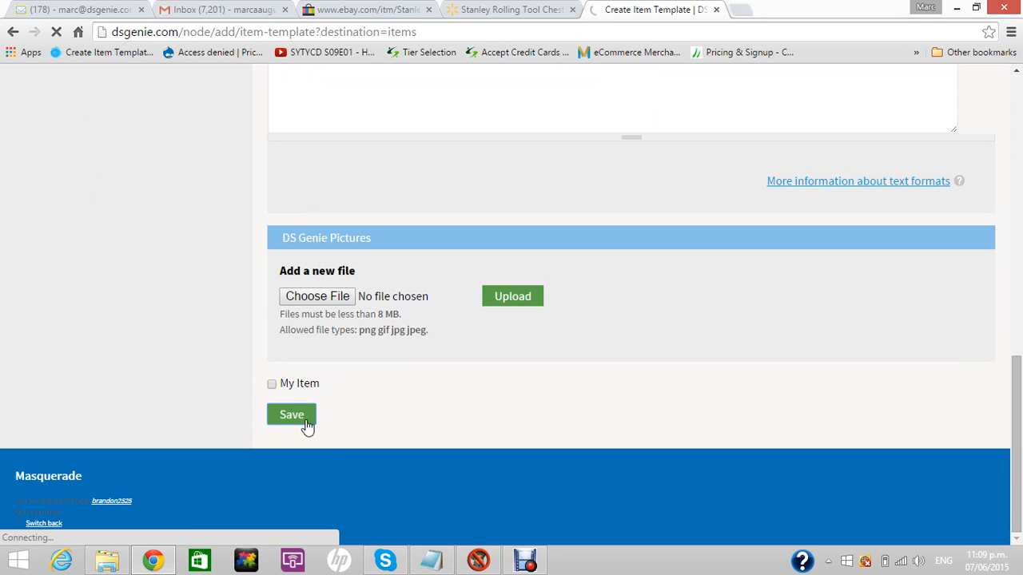
pyautogui.click(291, 413)
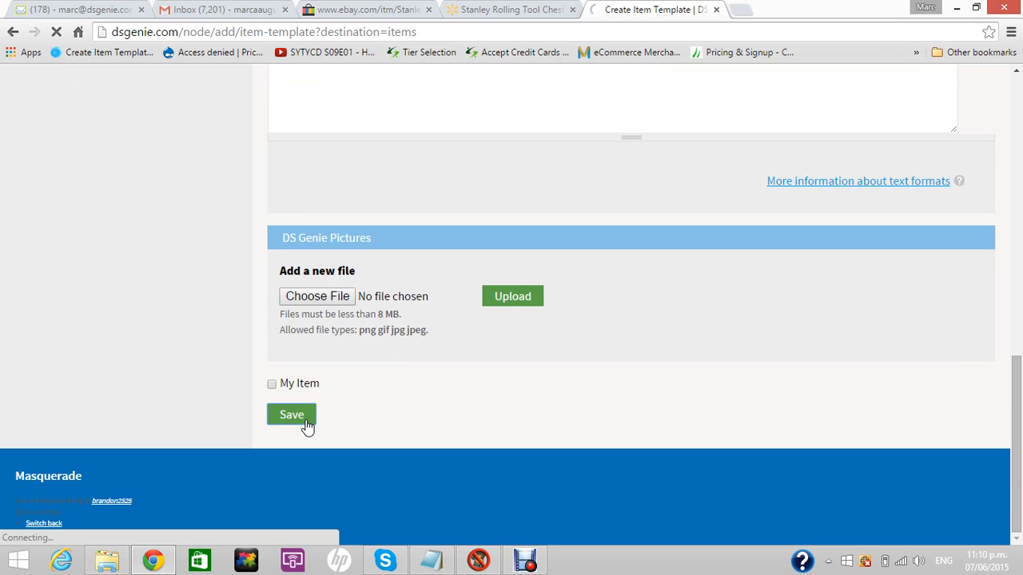
pyautogui.click(291, 414)
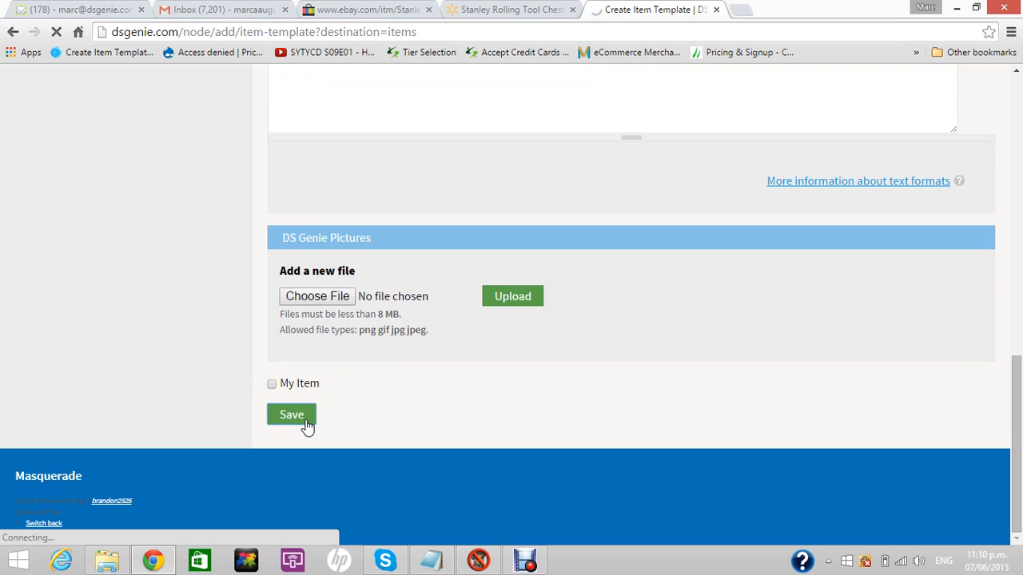
pyautogui.click(290, 413)
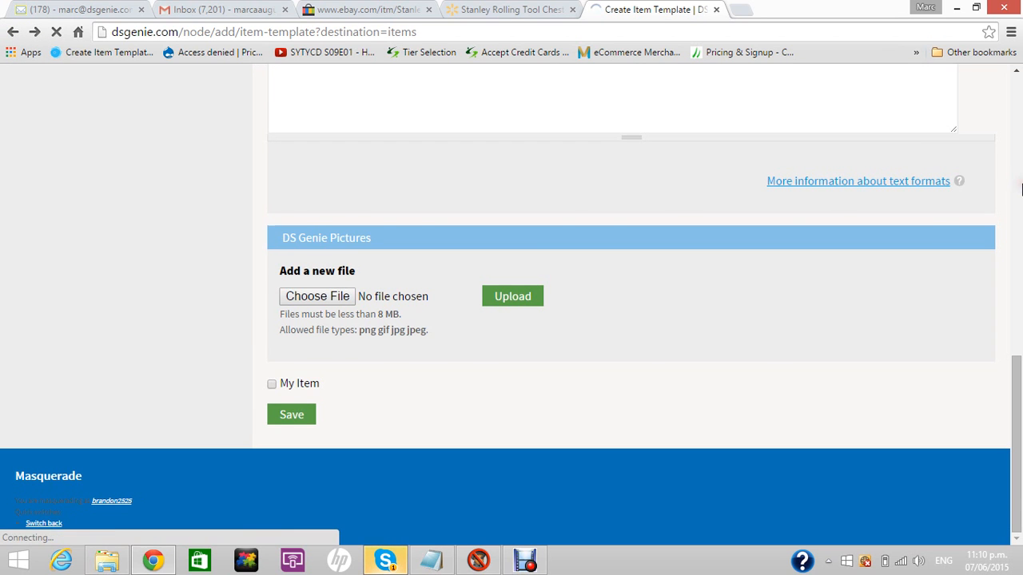
pyautogui.scroll(-3)
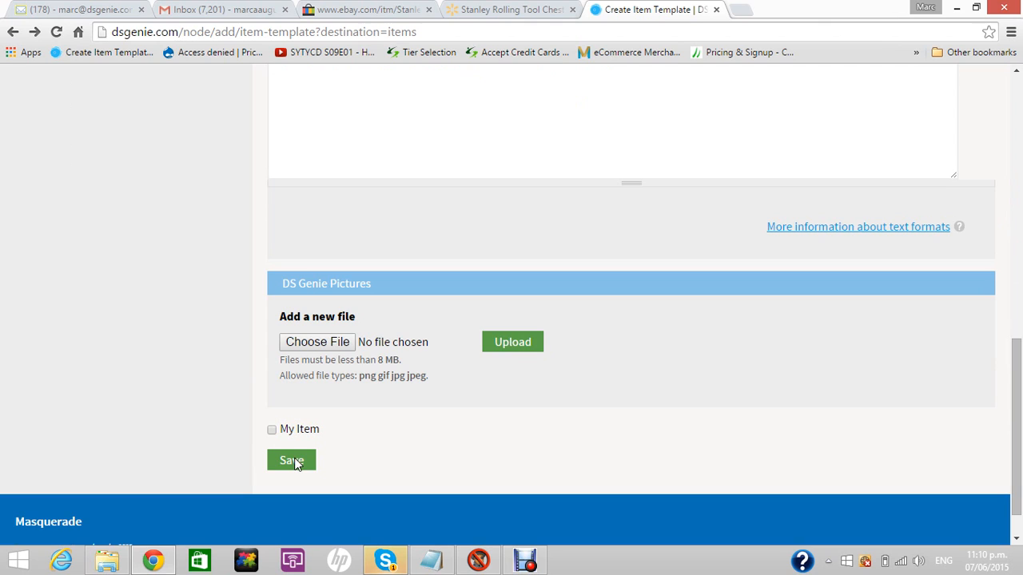
pyautogui.click(291, 460)
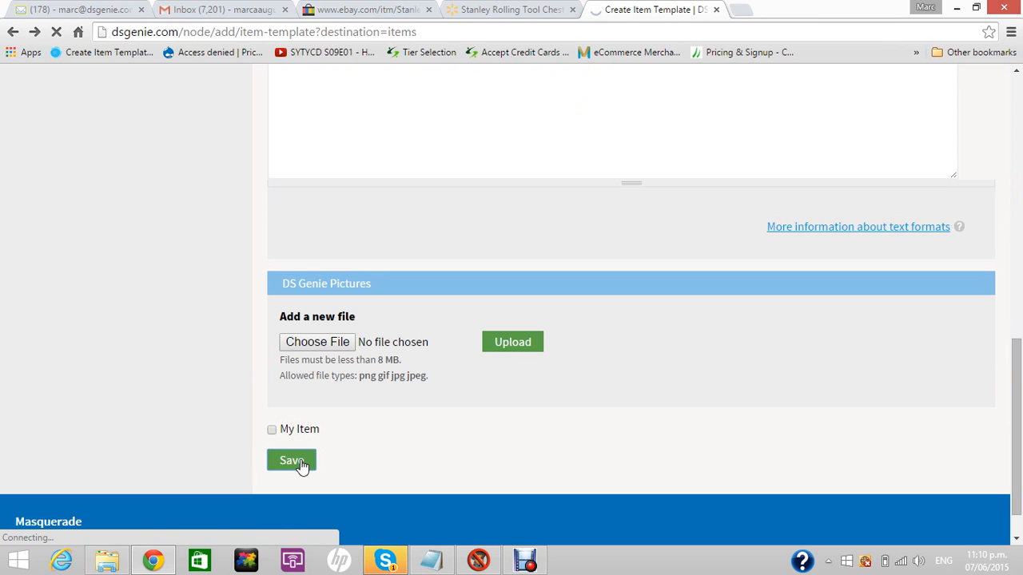
pyautogui.click(290, 460)
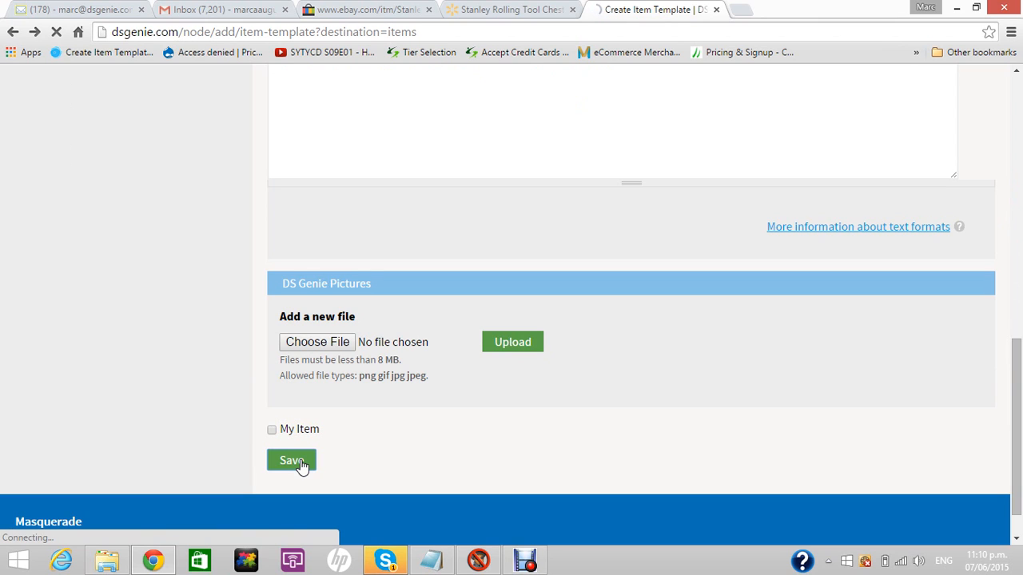
pyautogui.click(291, 461)
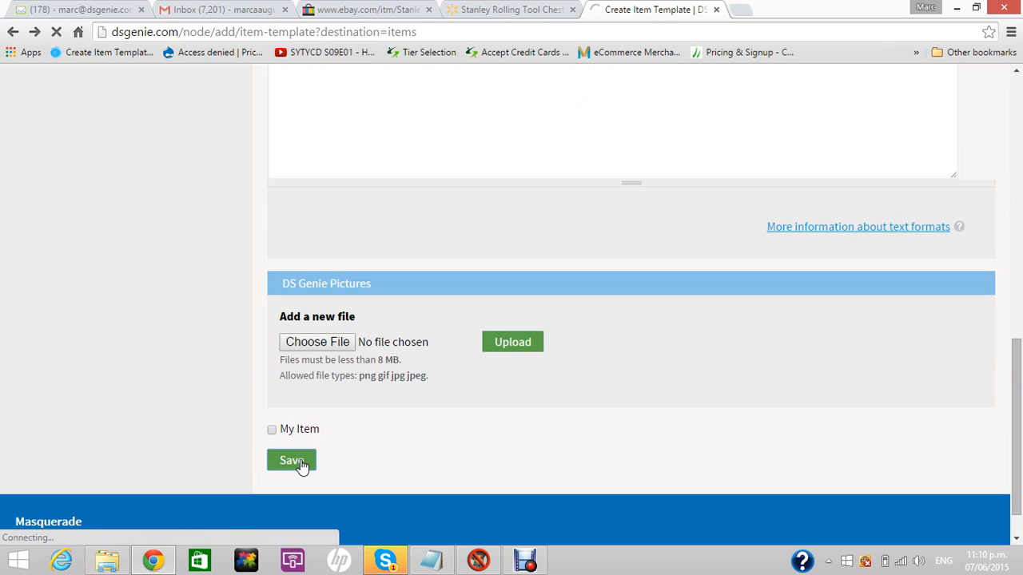
pyautogui.click(290, 460)
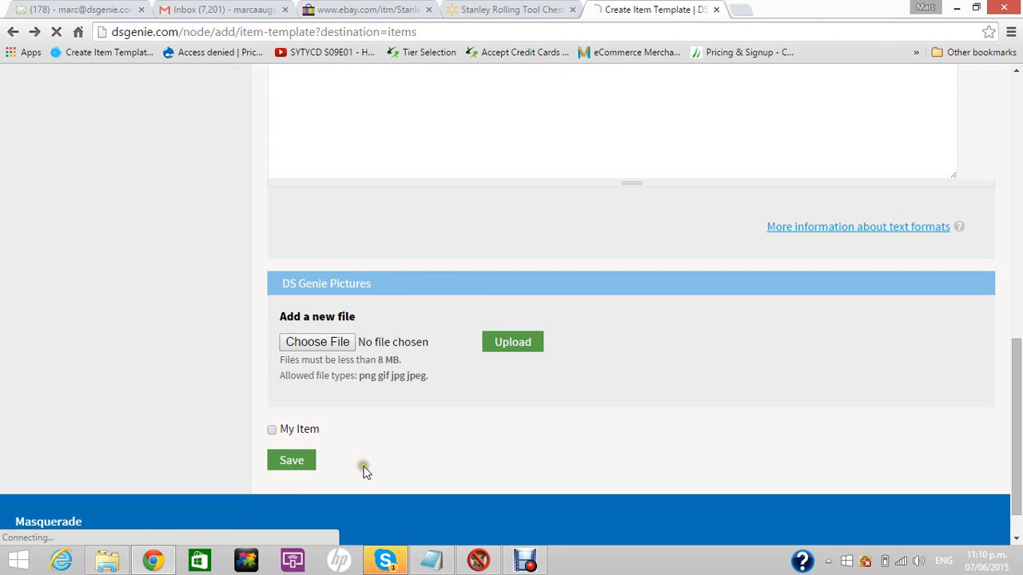
pyautogui.click(291, 460)
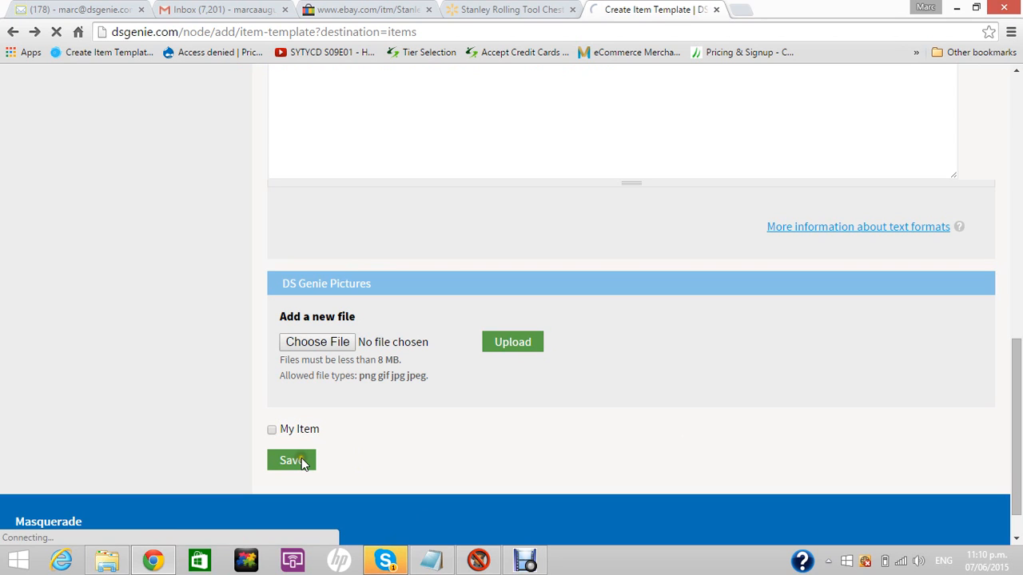
pyautogui.click(292, 459)
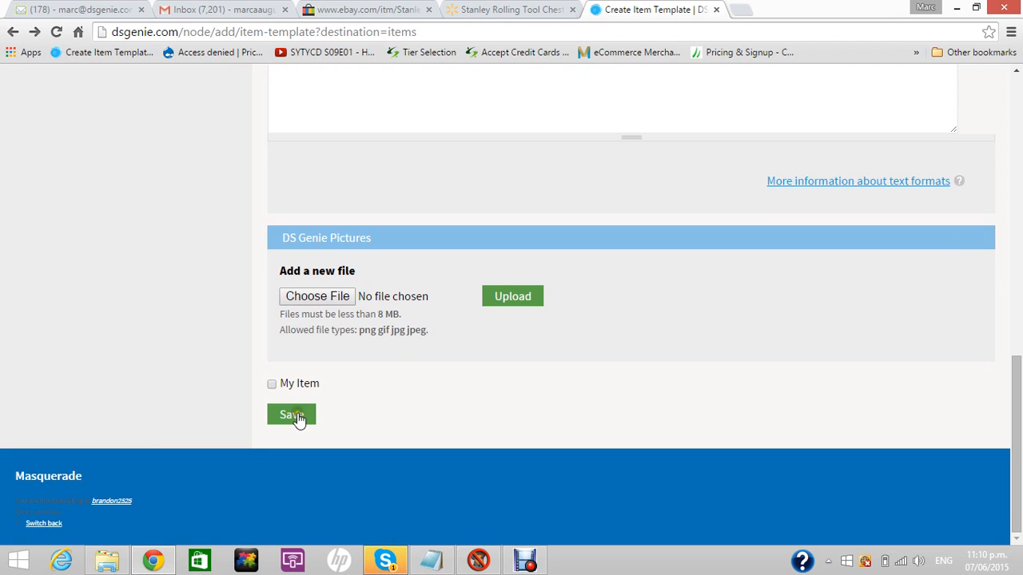
pyautogui.click(290, 415)
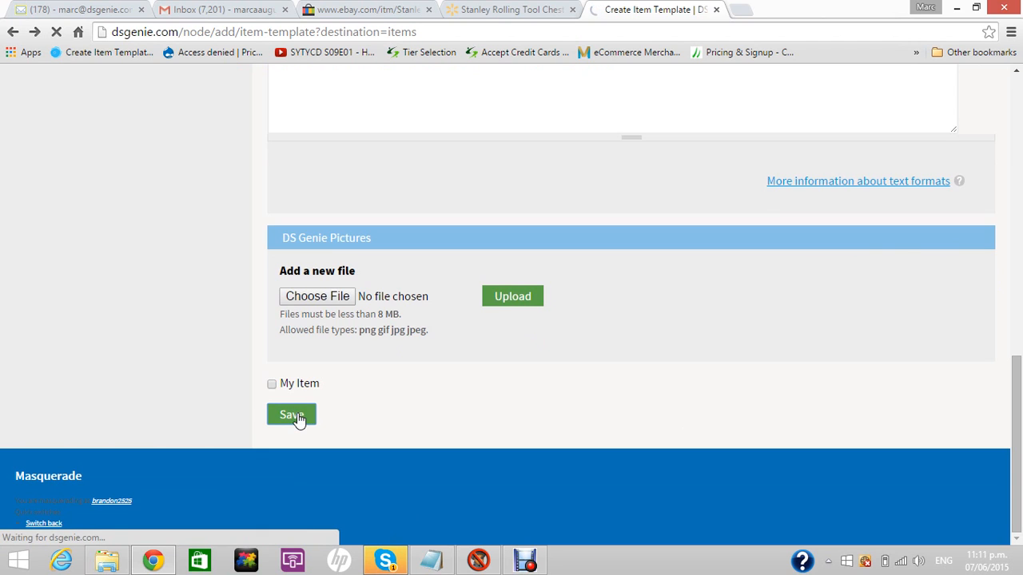
pyautogui.click(291, 415)
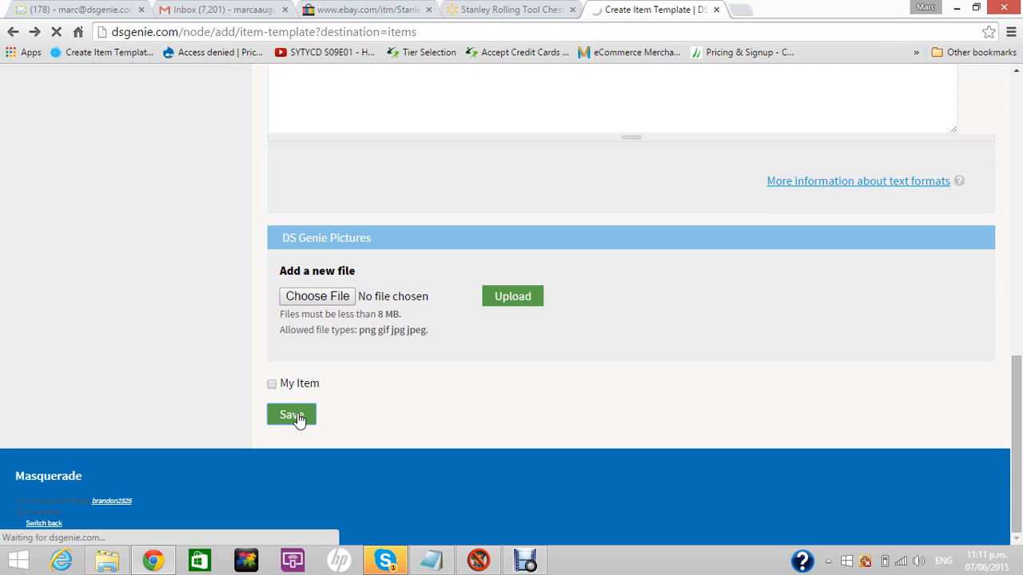
pyautogui.click(290, 415)
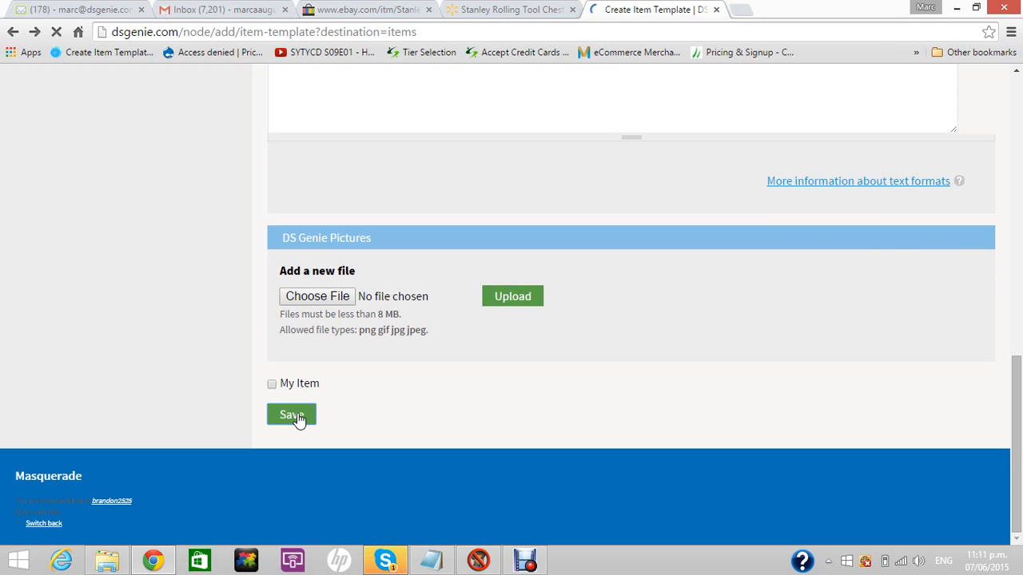
pyautogui.click(291, 415)
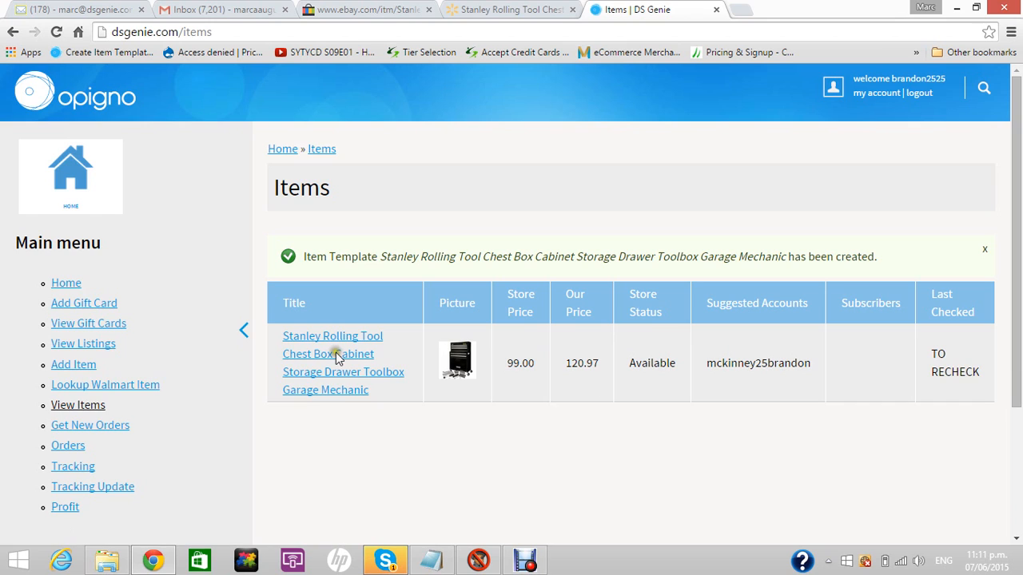
pyautogui.click(332, 353)
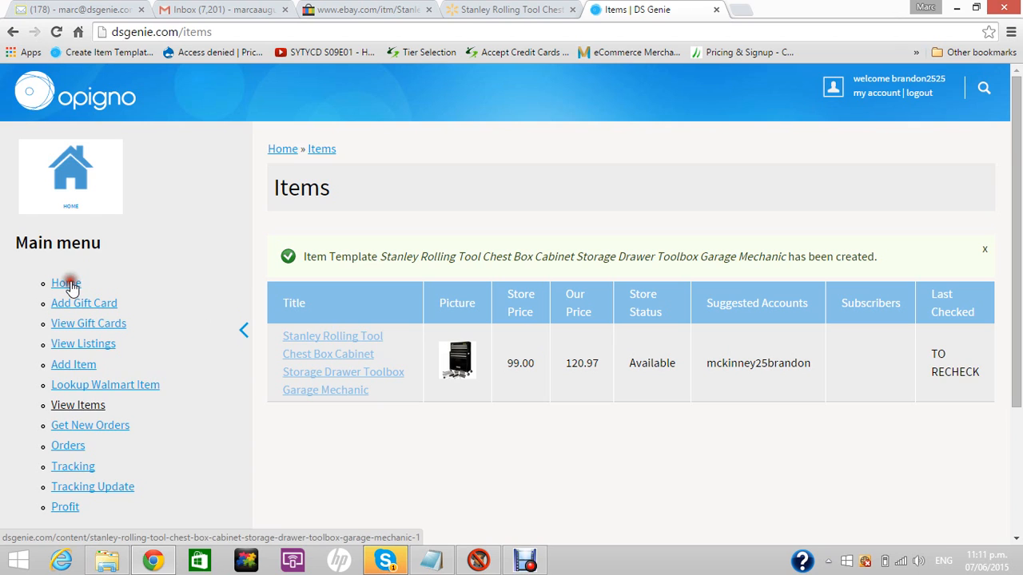
pyautogui.click(65, 283)
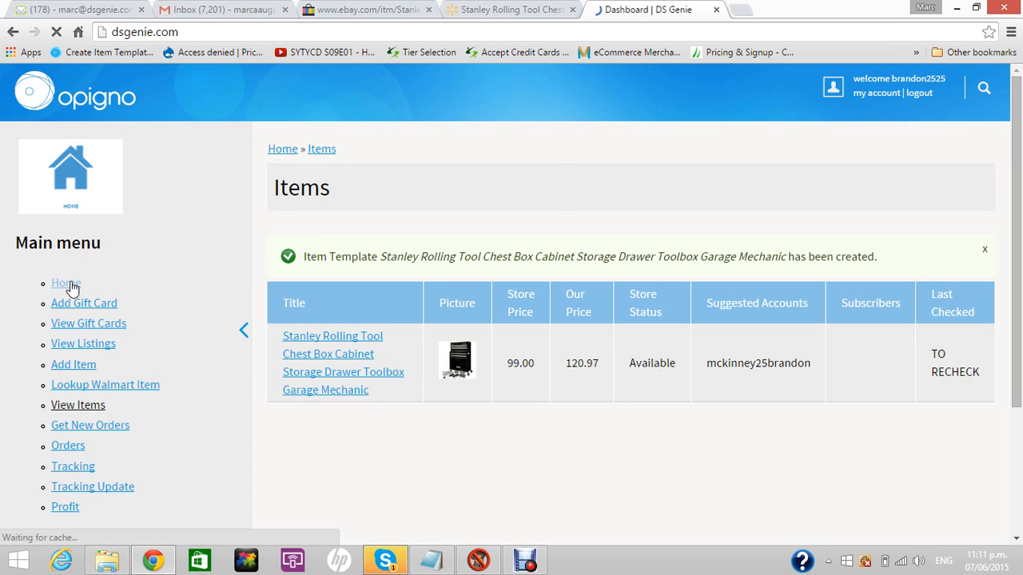
pyautogui.click(66, 283)
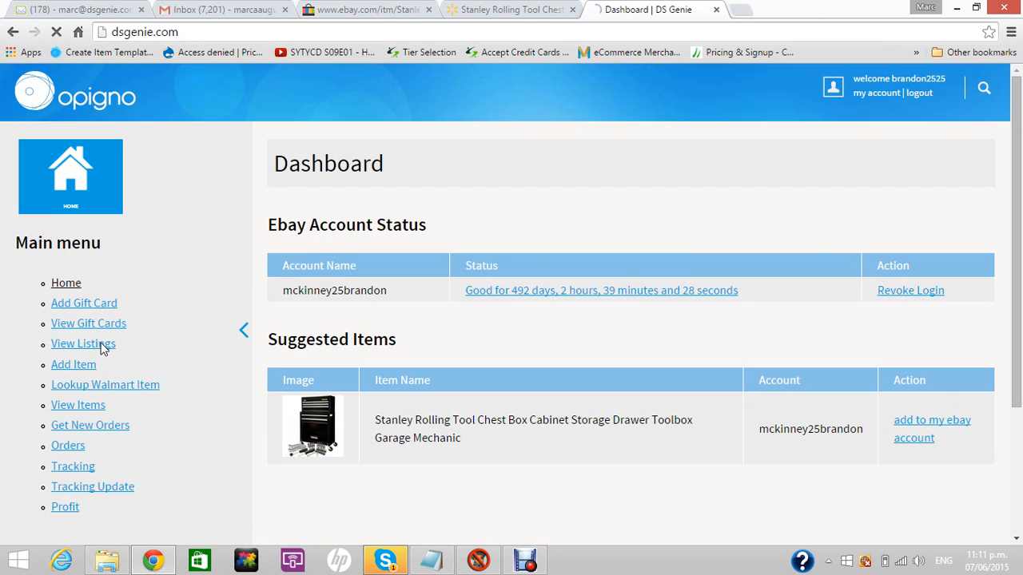
pyautogui.click(83, 344)
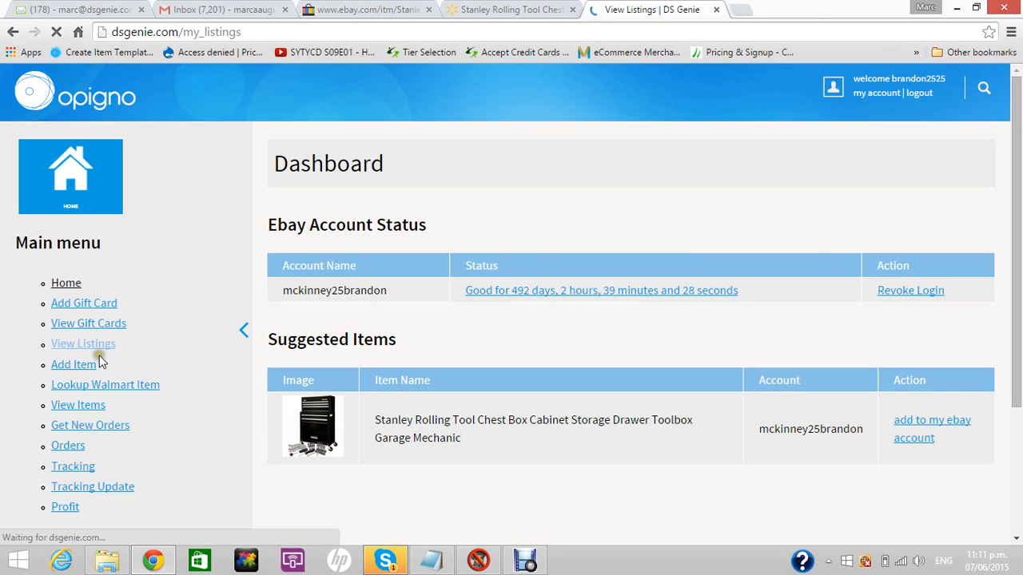
pyautogui.click(83, 343)
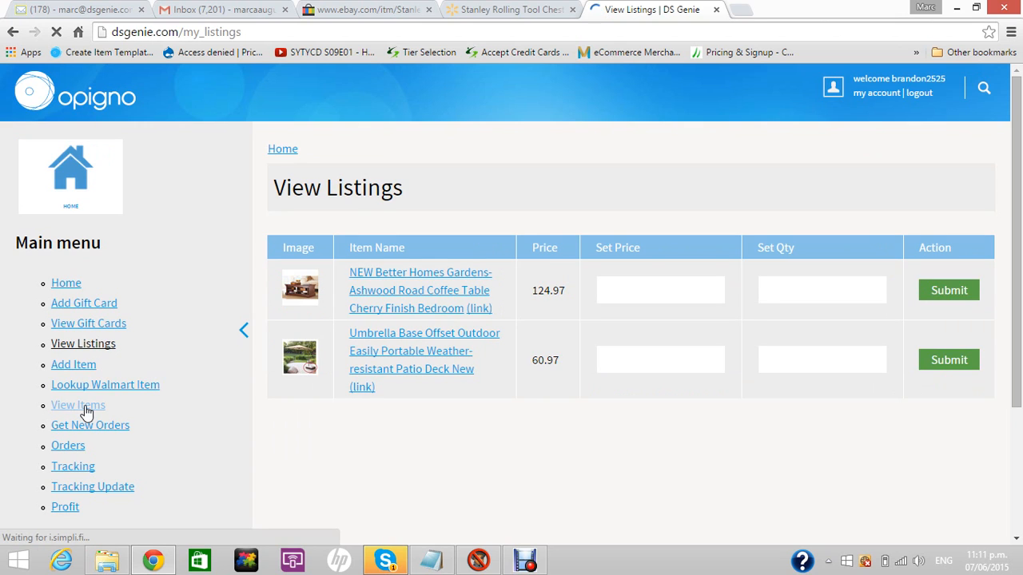
pyautogui.click(78, 405)
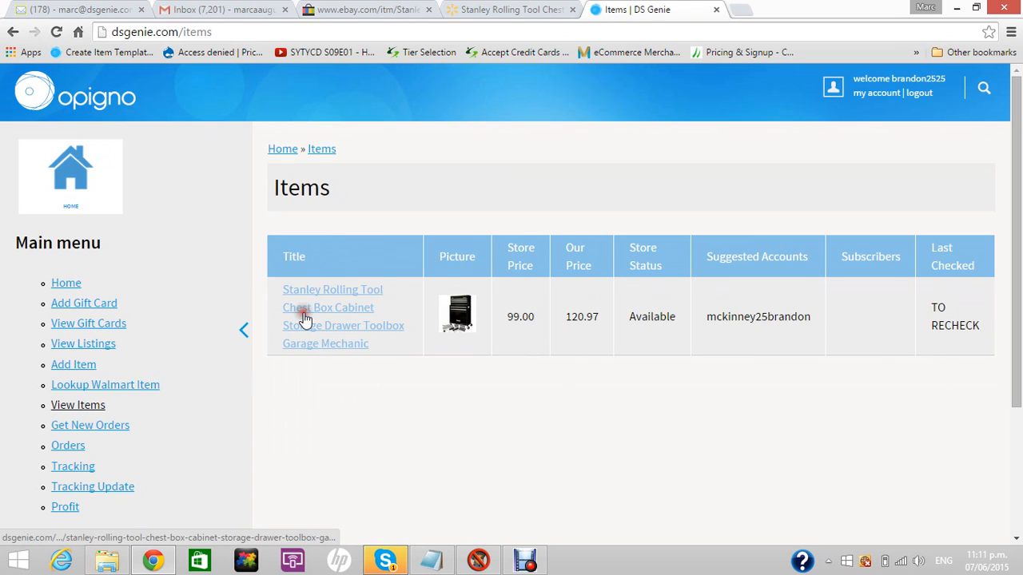
# Open the Stanley Rolling Tool Chest title link in the Items table.
pyautogui.click(327, 307)
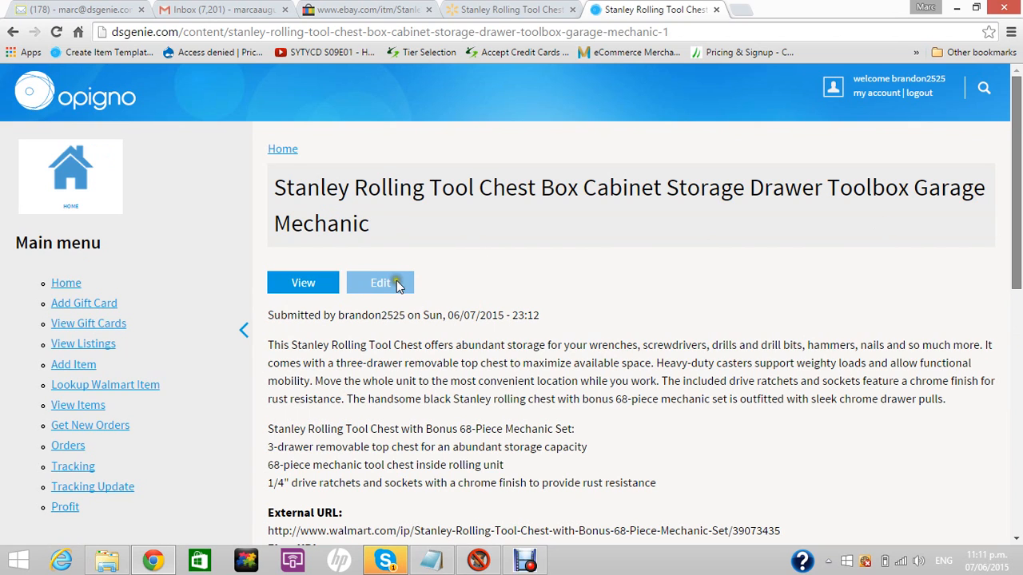
pyautogui.moveTo(550, 280)
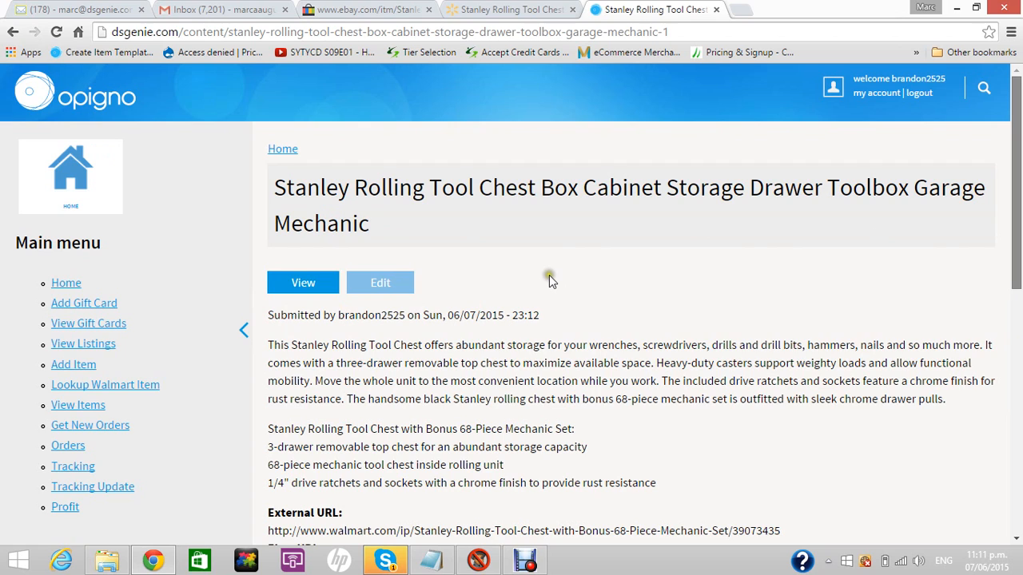
pyautogui.moveTo(771, 379)
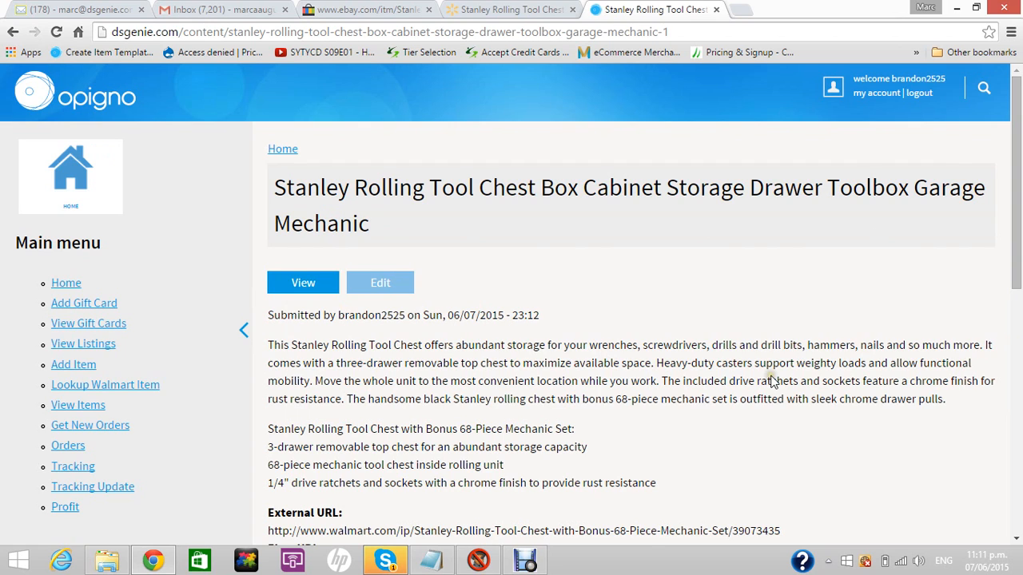
pyautogui.moveTo(922, 281)
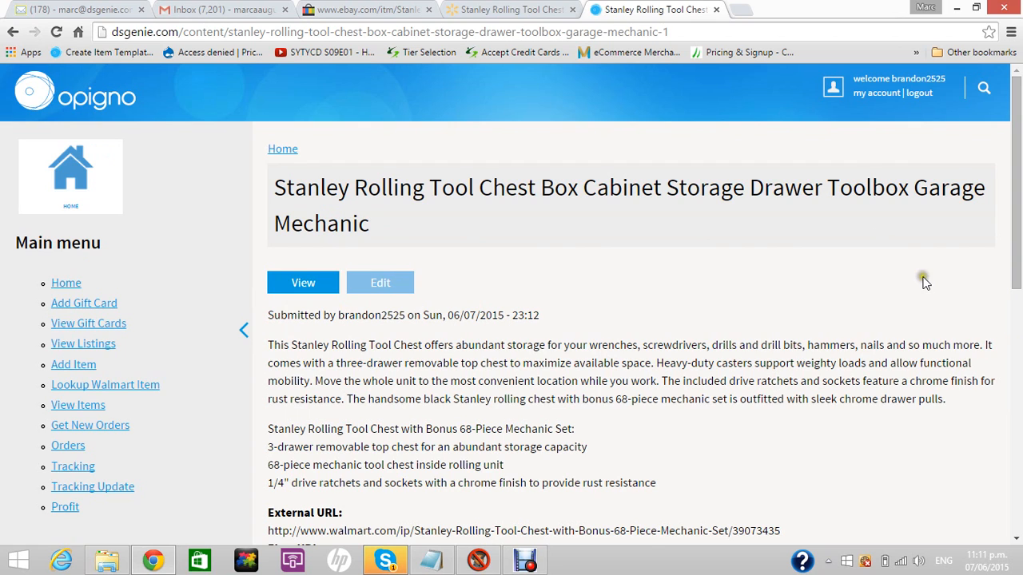
pyautogui.moveTo(961, 274)
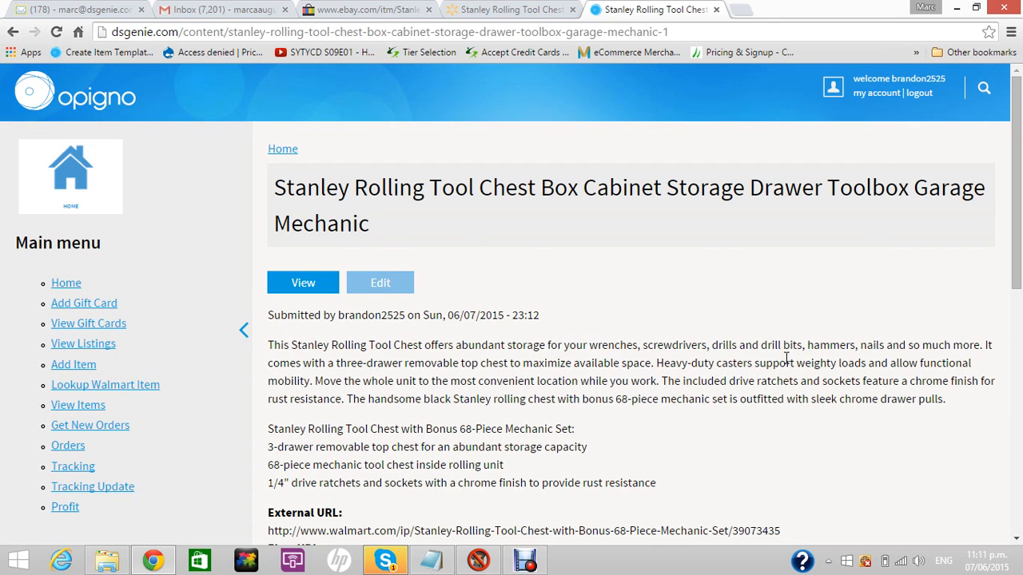
pyautogui.moveTo(694, 465)
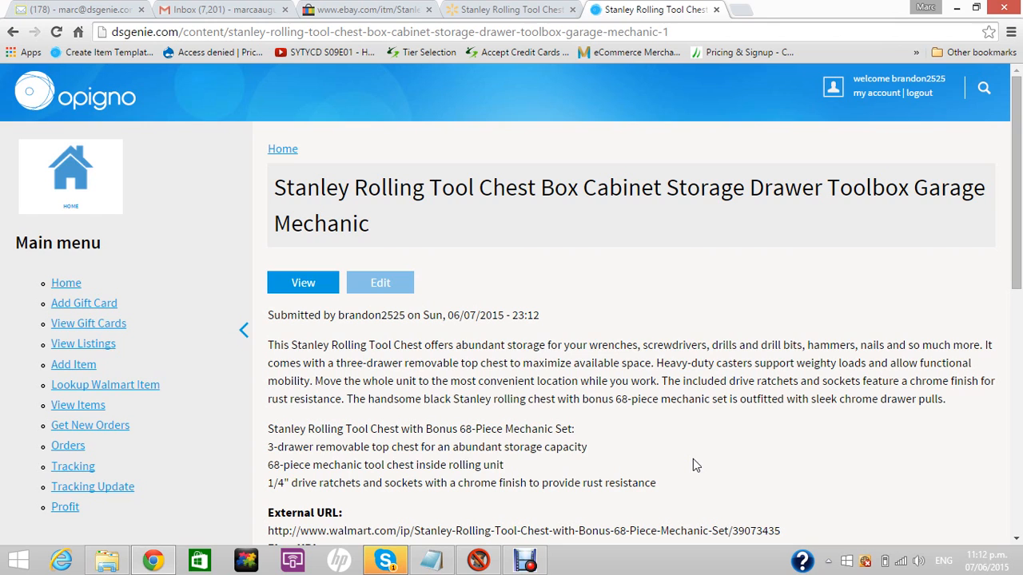
pyautogui.moveTo(544, 526)
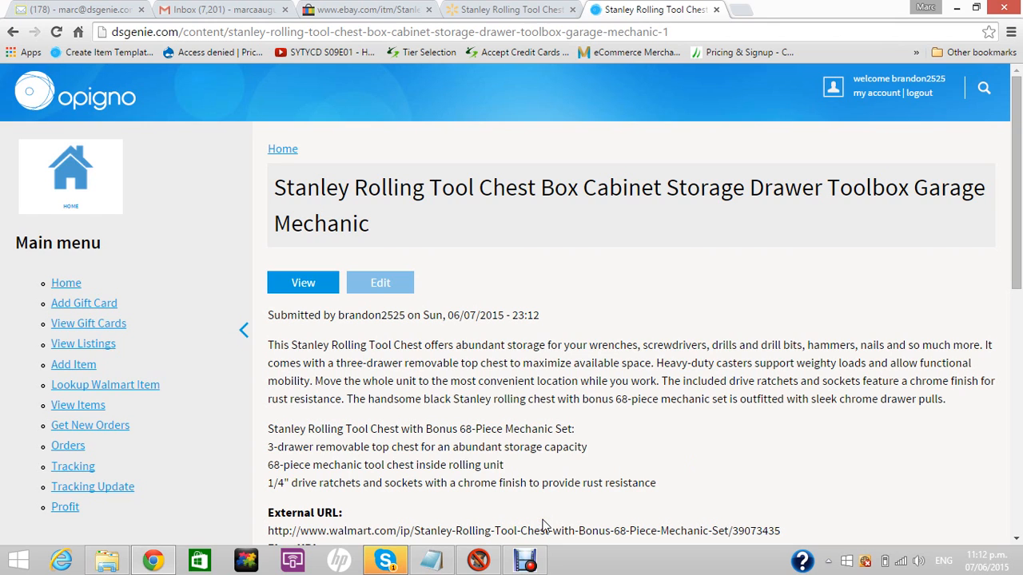